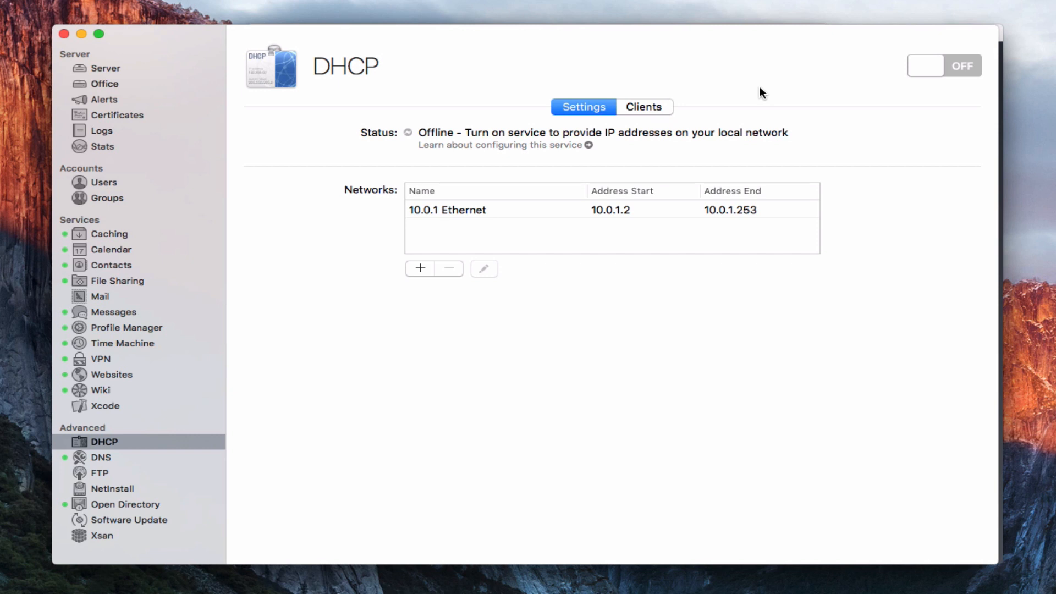
mouse_move(763, 94)
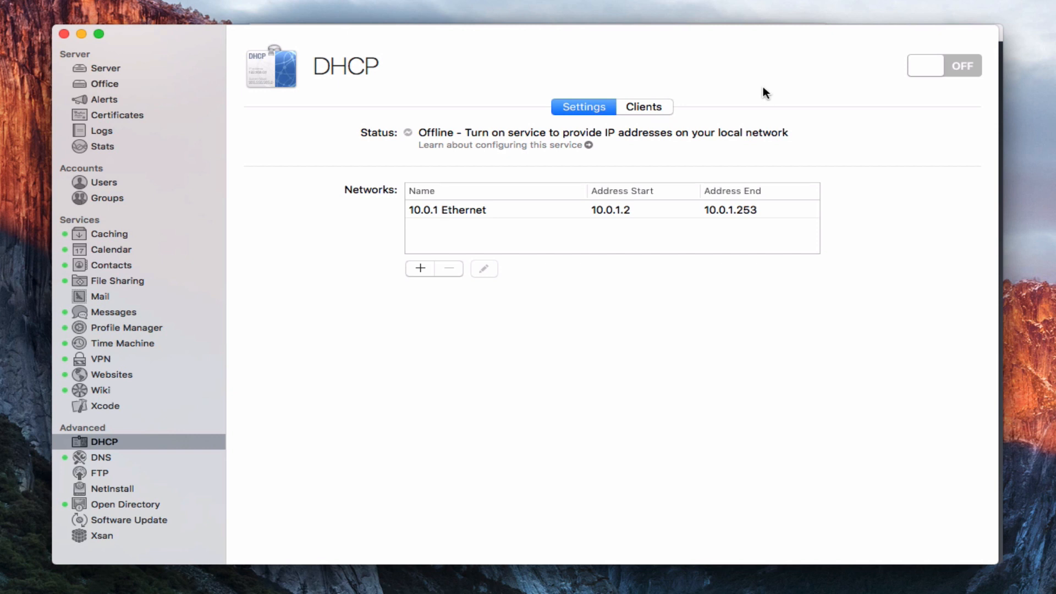
mouse_move(605, 57)
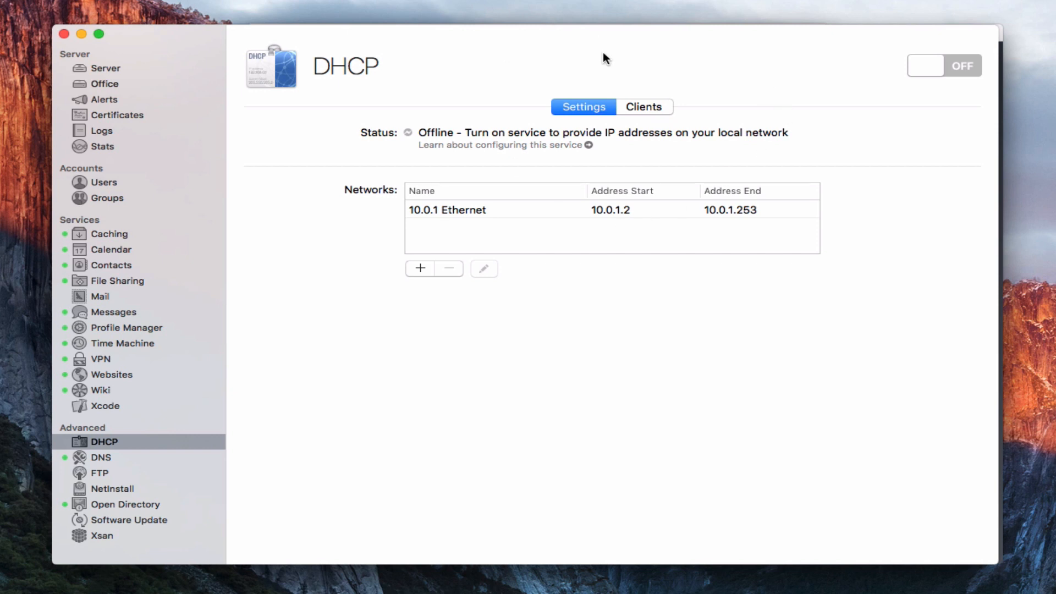
mouse_move(339, 102)
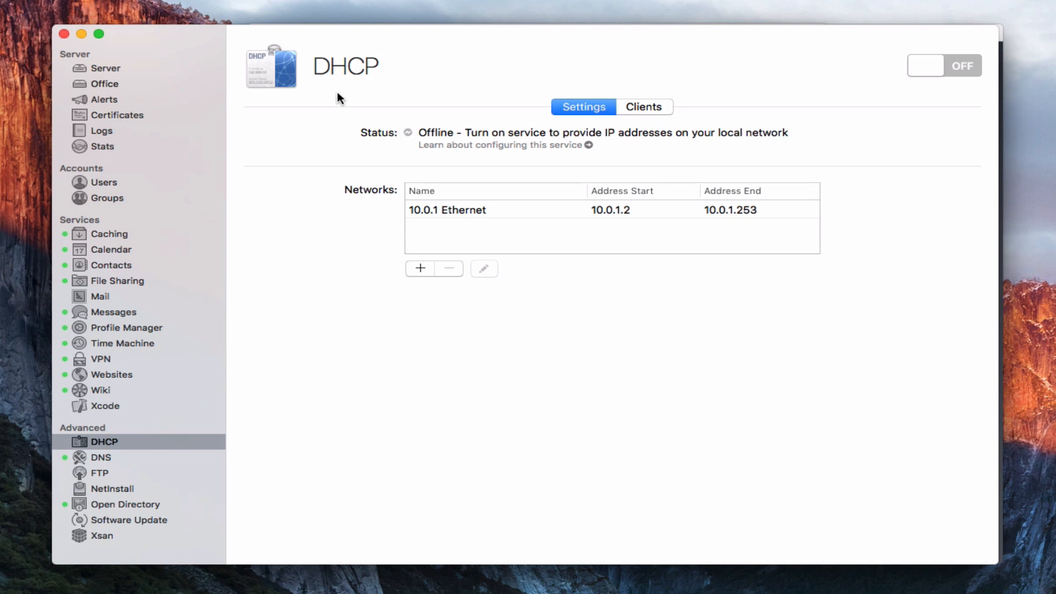
mouse_move(391, 131)
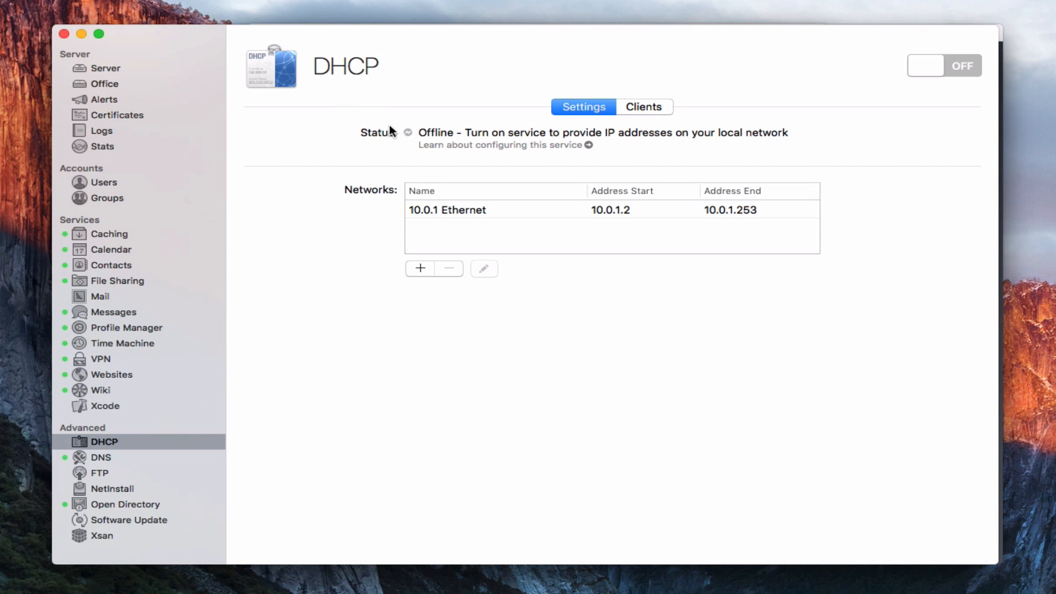
mouse_move(448, 238)
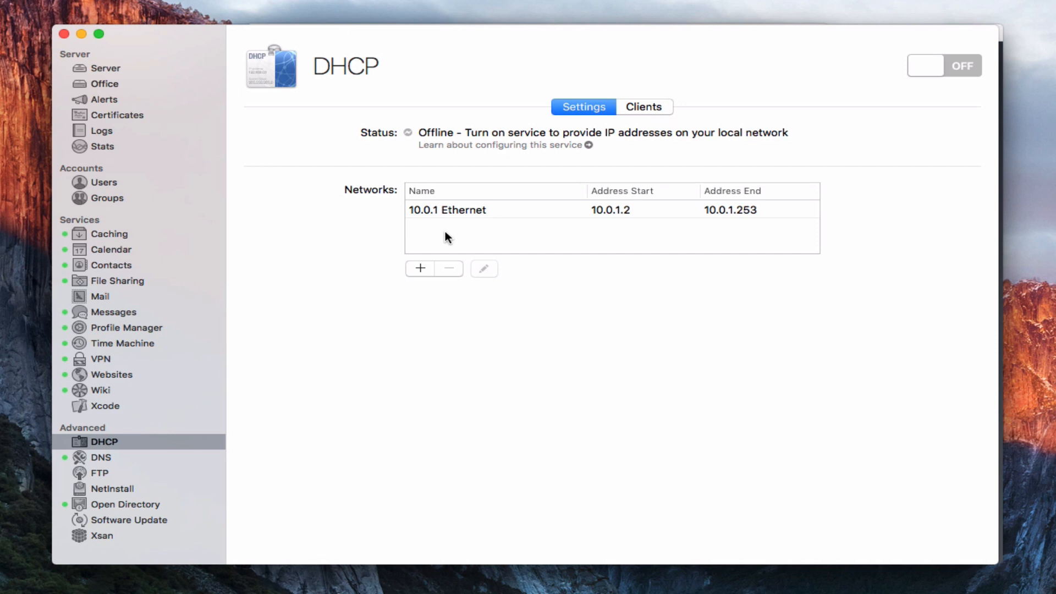
mouse_move(574, 308)
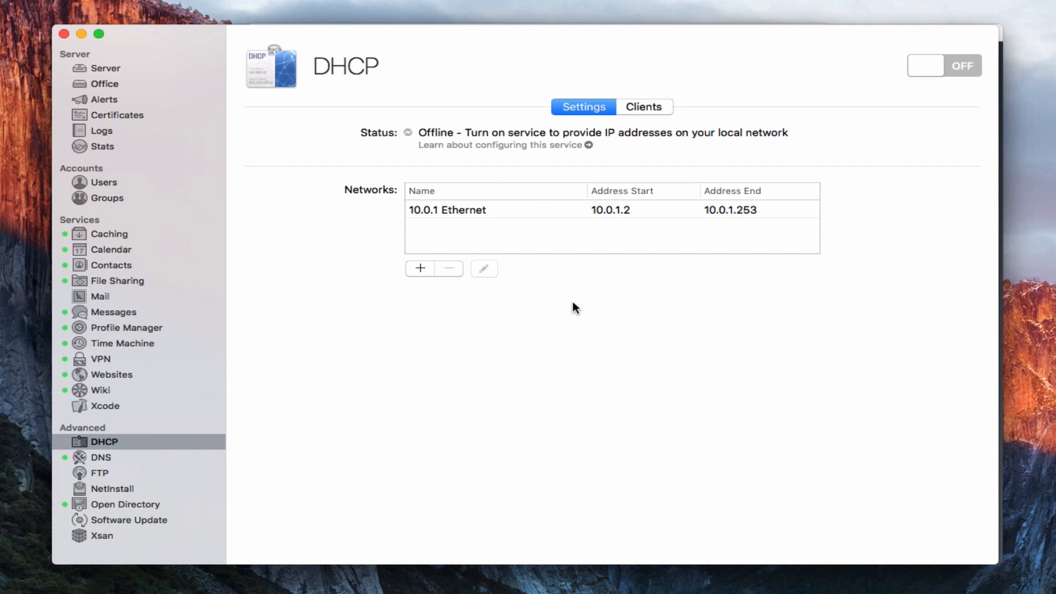
mouse_move(114, 88)
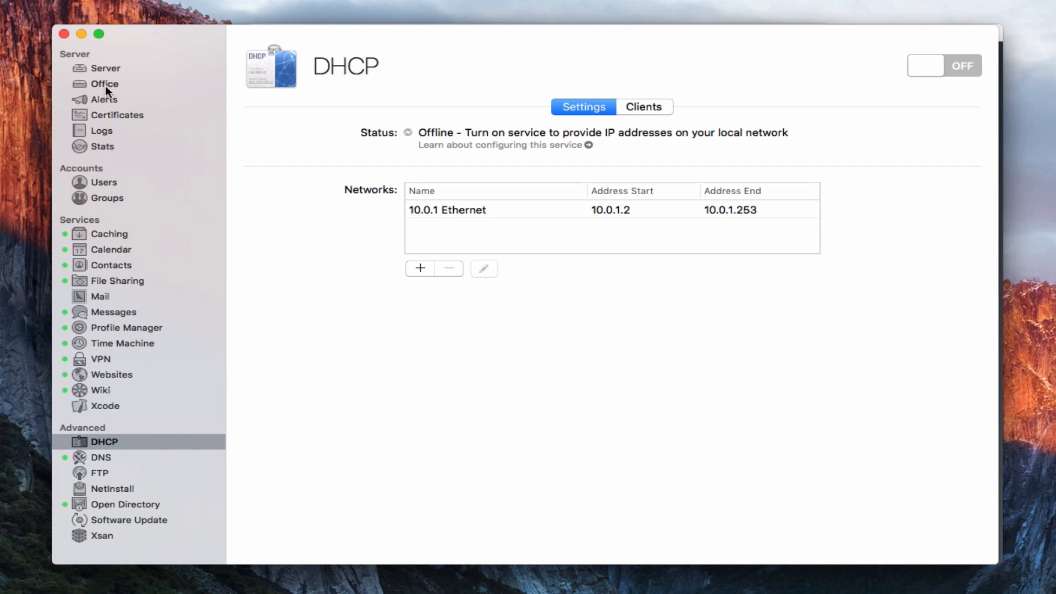
mouse_move(145, 89)
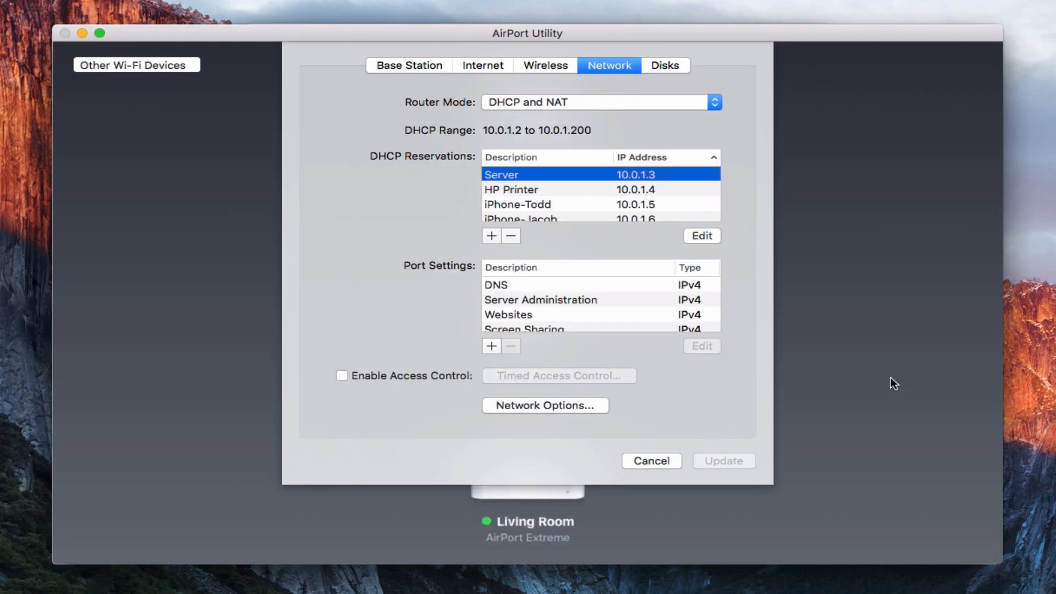
mouse_move(359, 142)
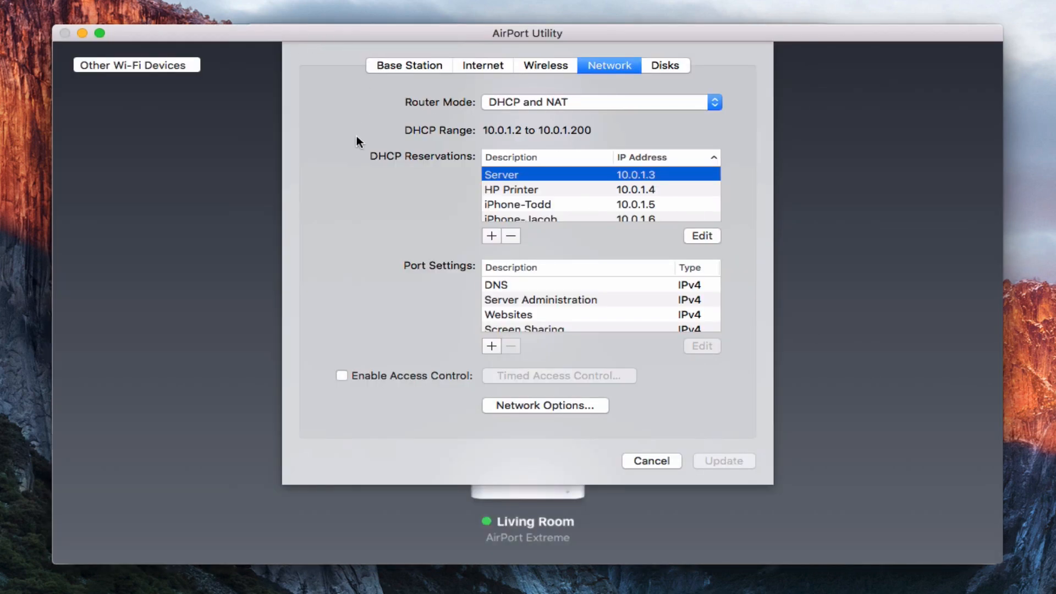
mouse_move(458, 139)
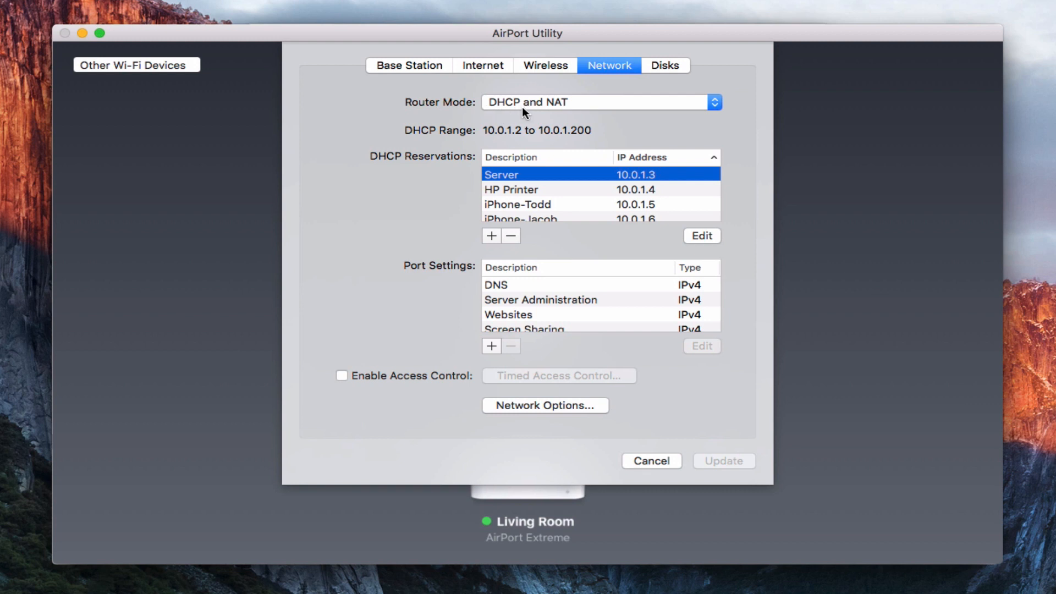
mouse_move(557, 113)
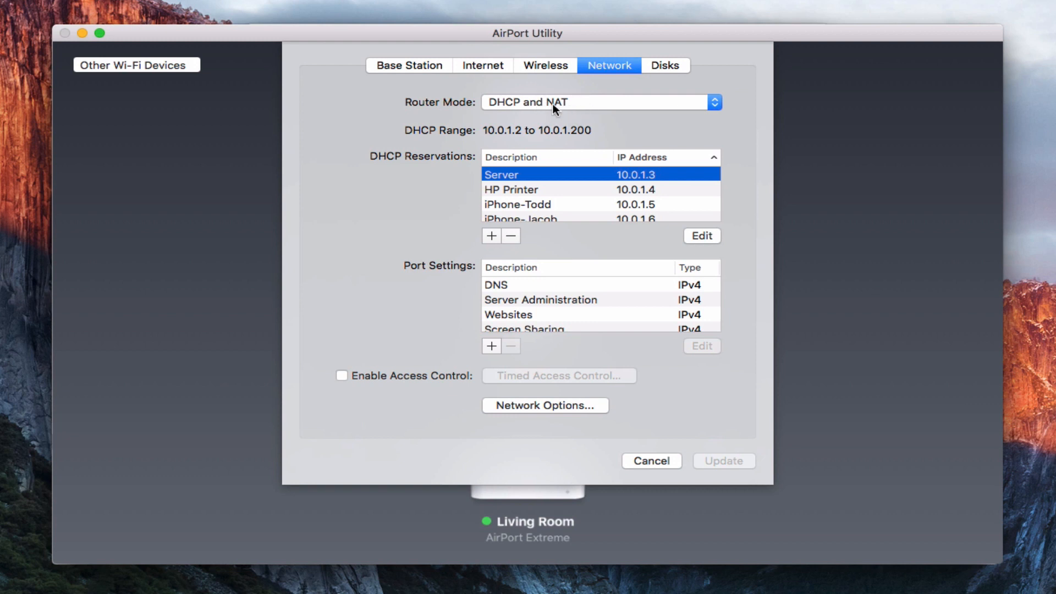
mouse_move(509, 120)
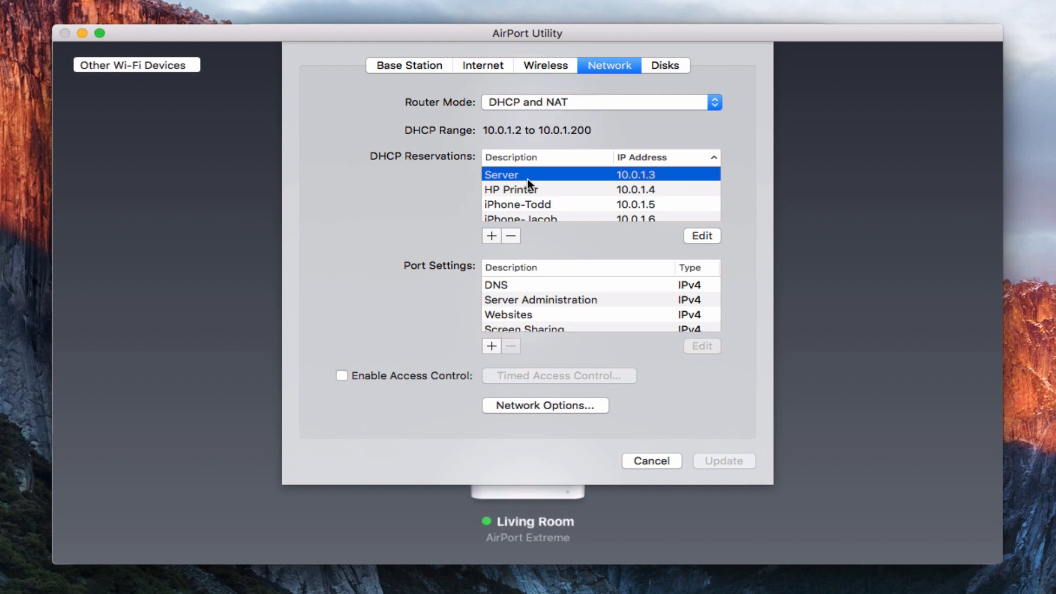
mouse_move(427, 166)
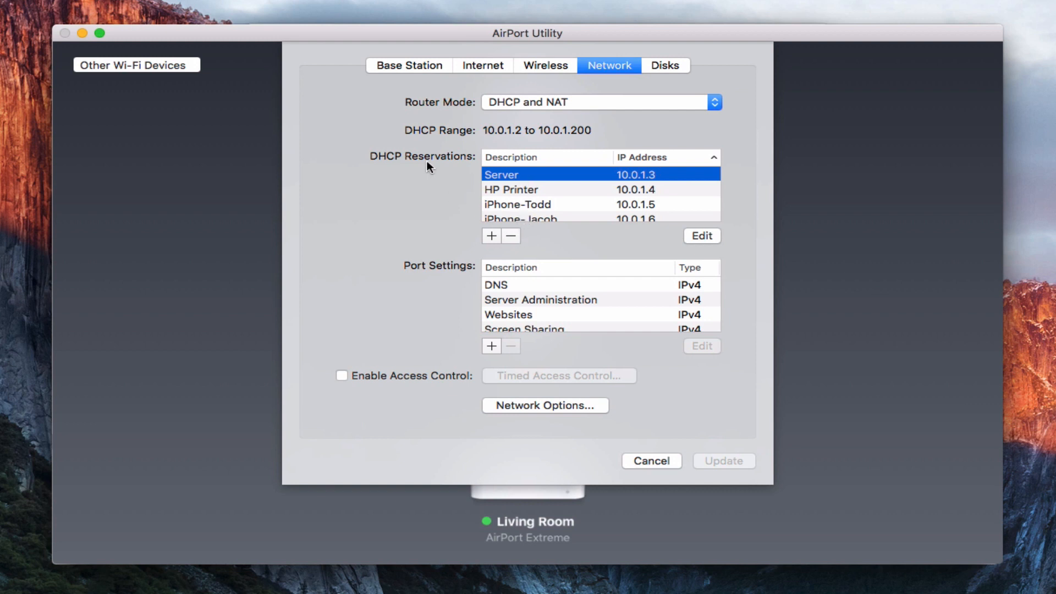
mouse_move(435, 275)
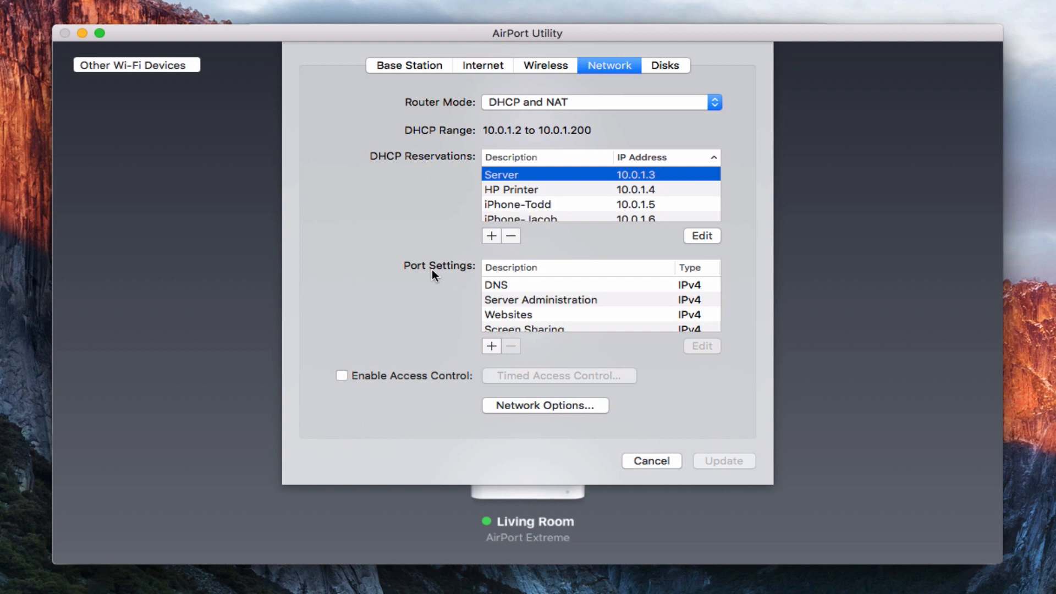
mouse_move(424, 282)
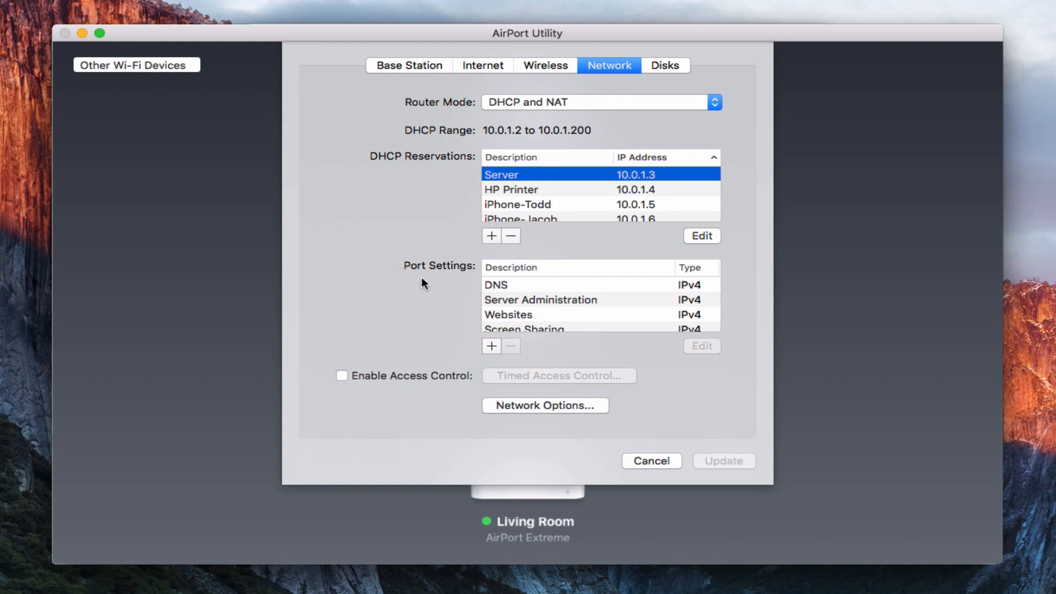
mouse_move(455, 283)
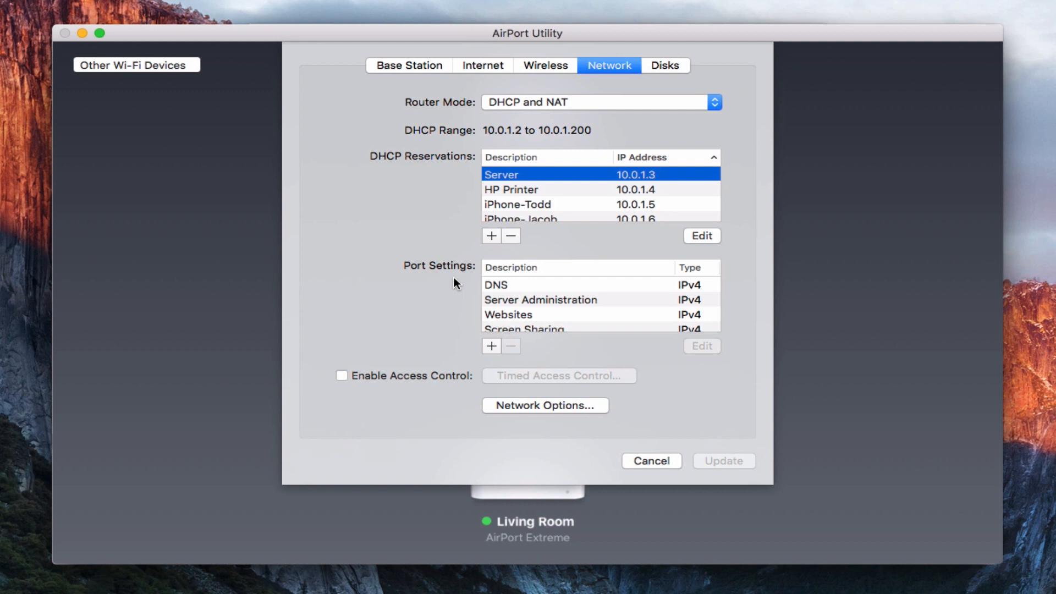
mouse_move(663, 225)
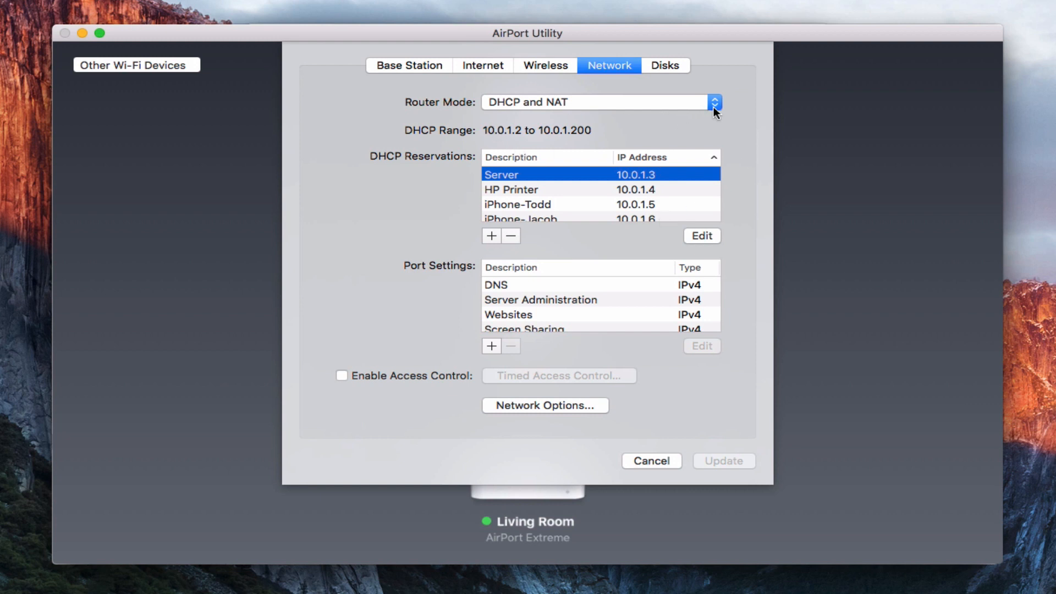
Step: Review the router mode choices and keep DHCP and NAT selected
click(713, 101)
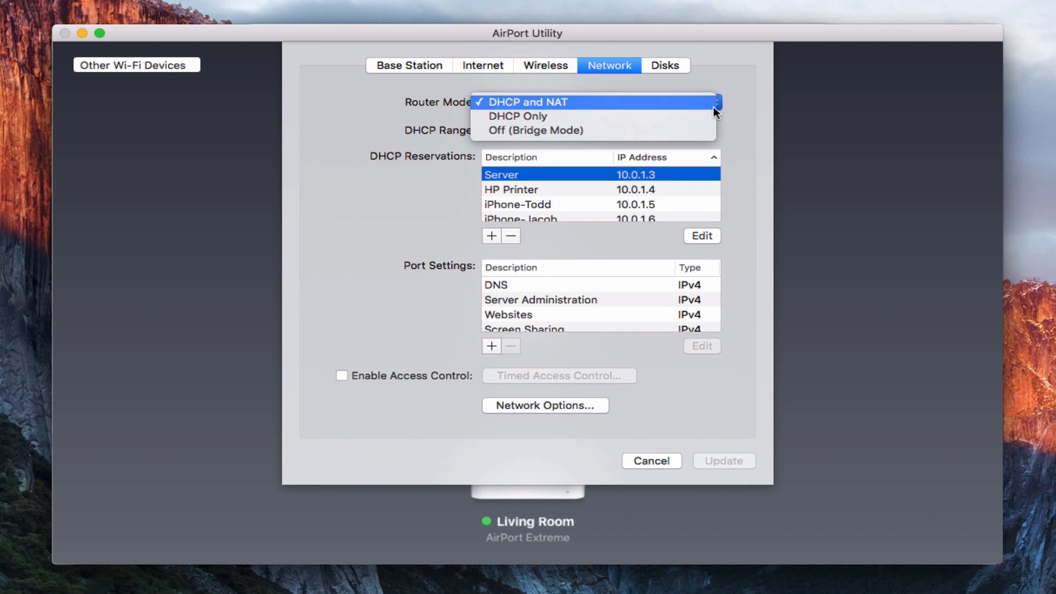
mouse_move(684, 130)
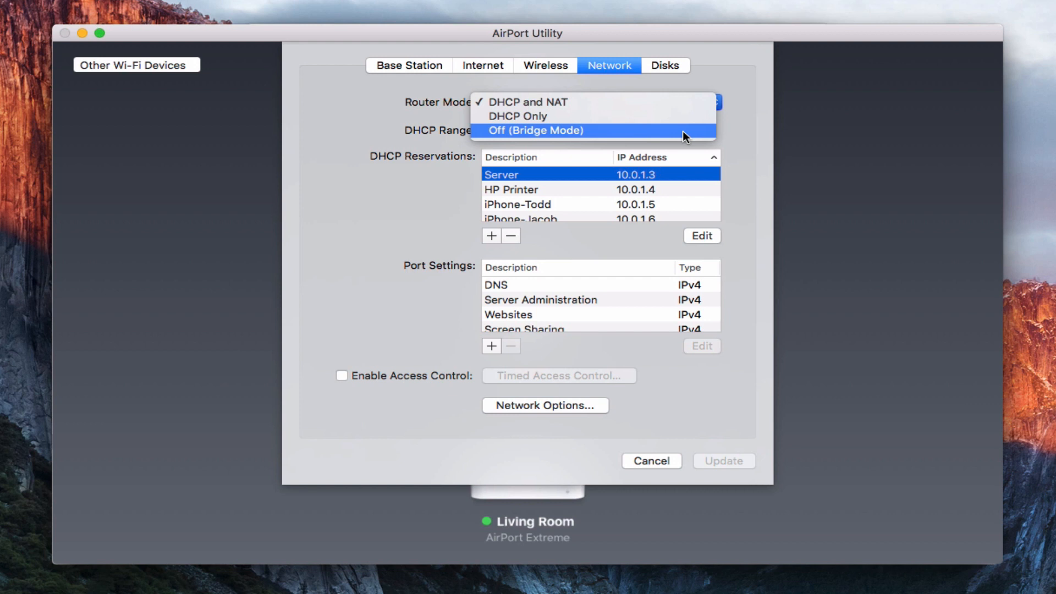
mouse_move(679, 116)
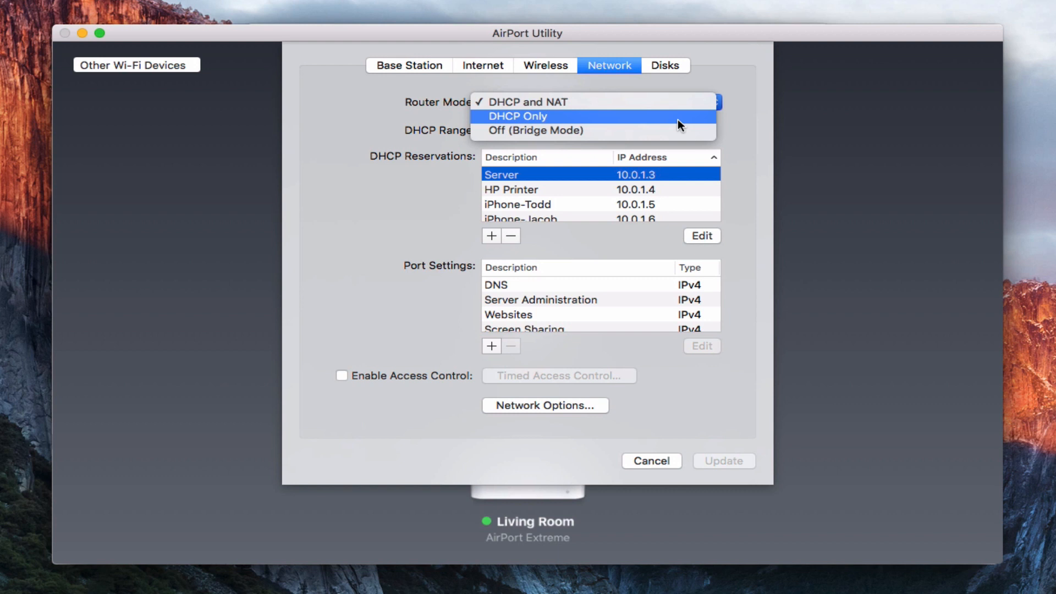
mouse_move(677, 119)
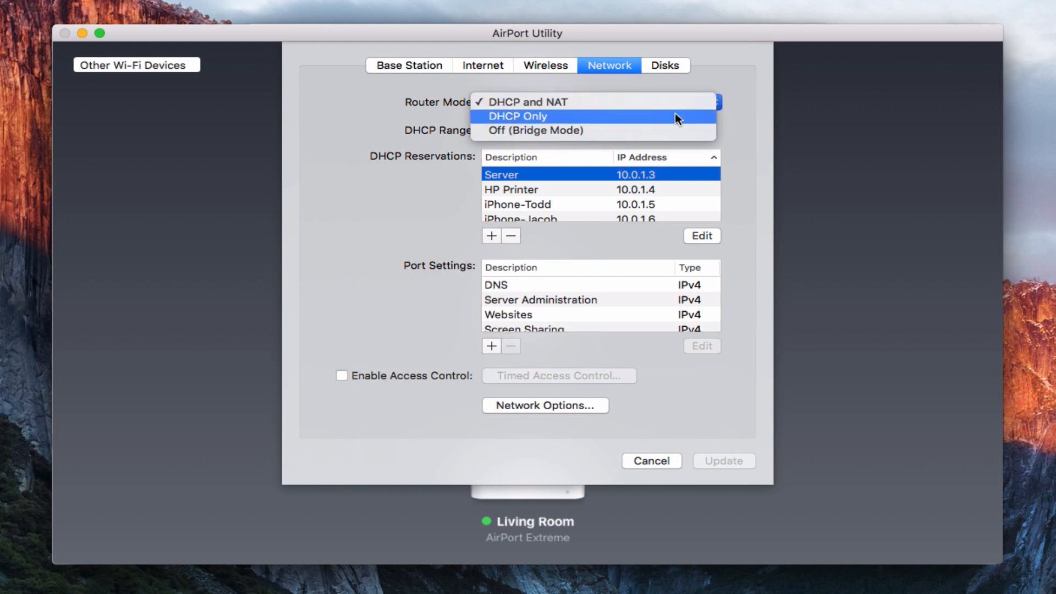
mouse_move(672, 131)
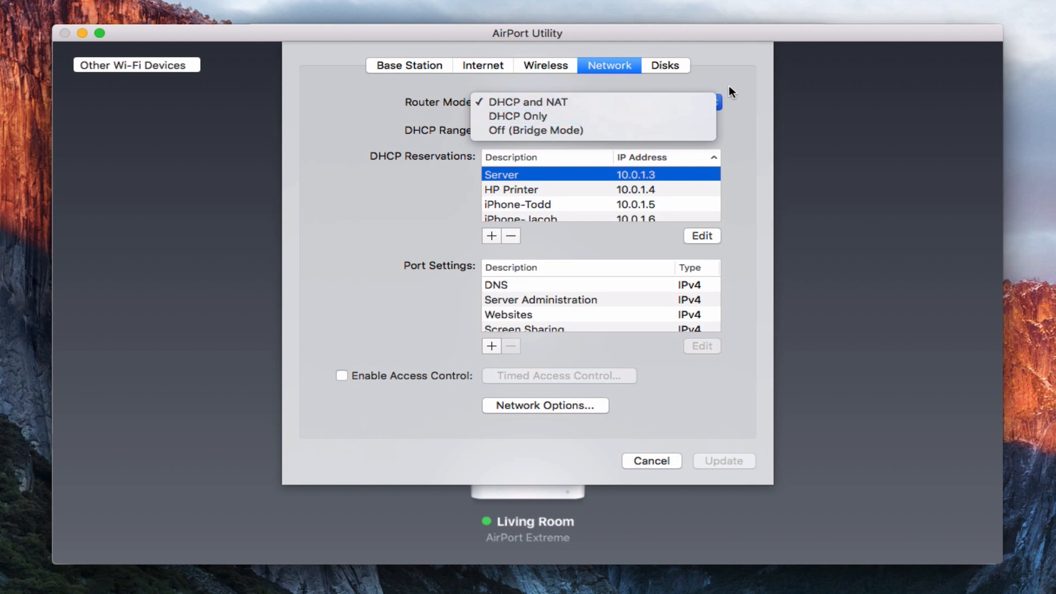
click(529, 101)
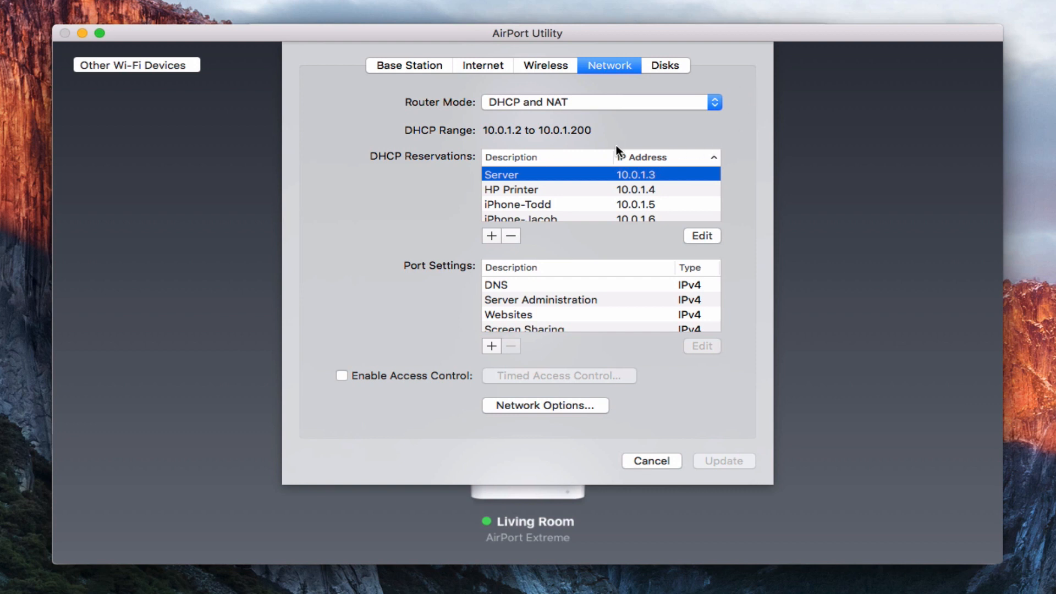
mouse_move(590, 146)
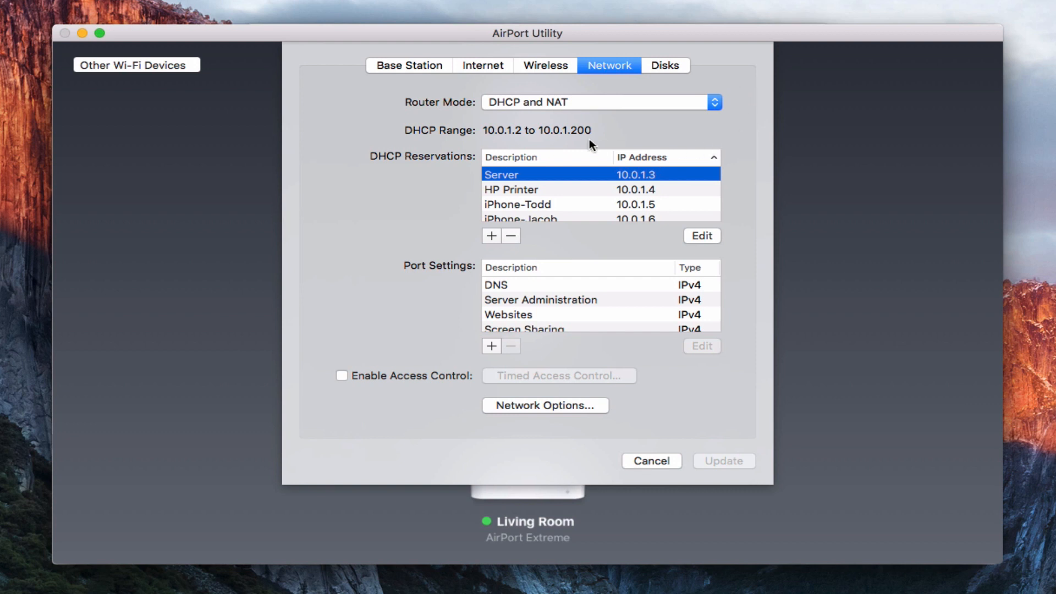
mouse_move(526, 409)
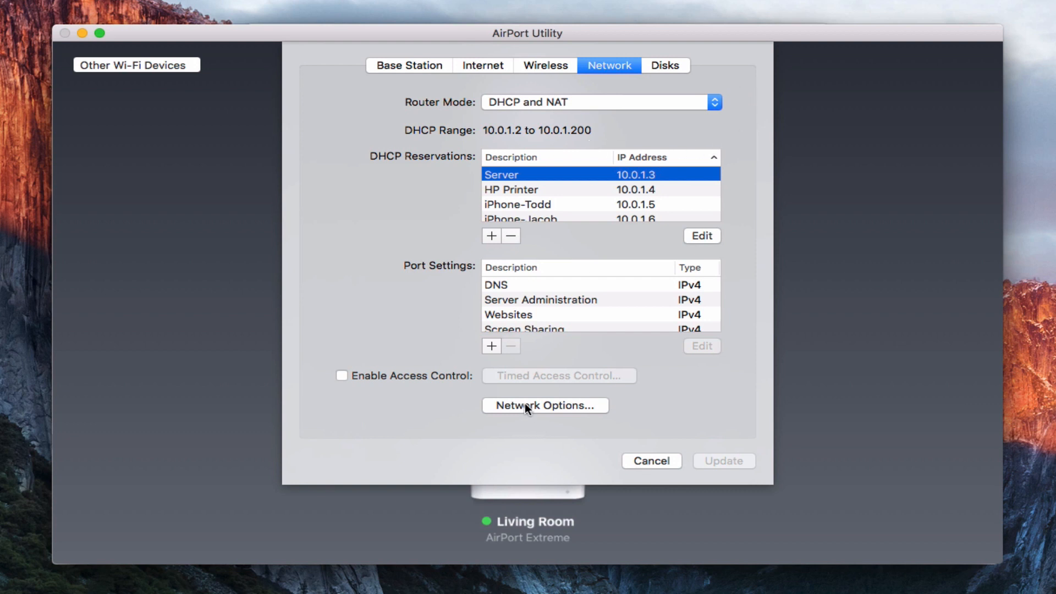
click(545, 406)
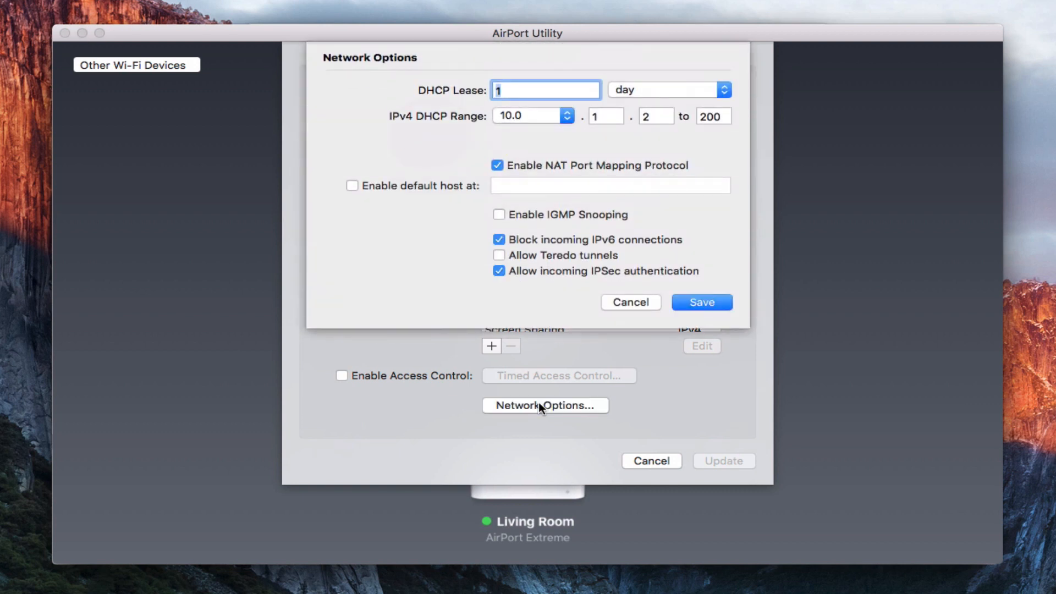
mouse_move(489, 130)
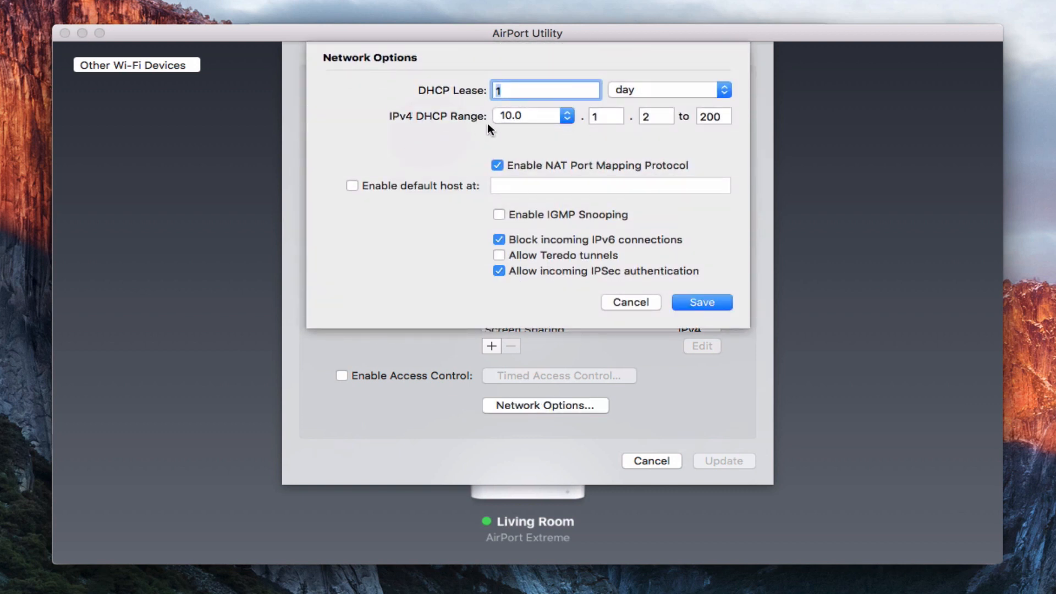
mouse_move(606, 140)
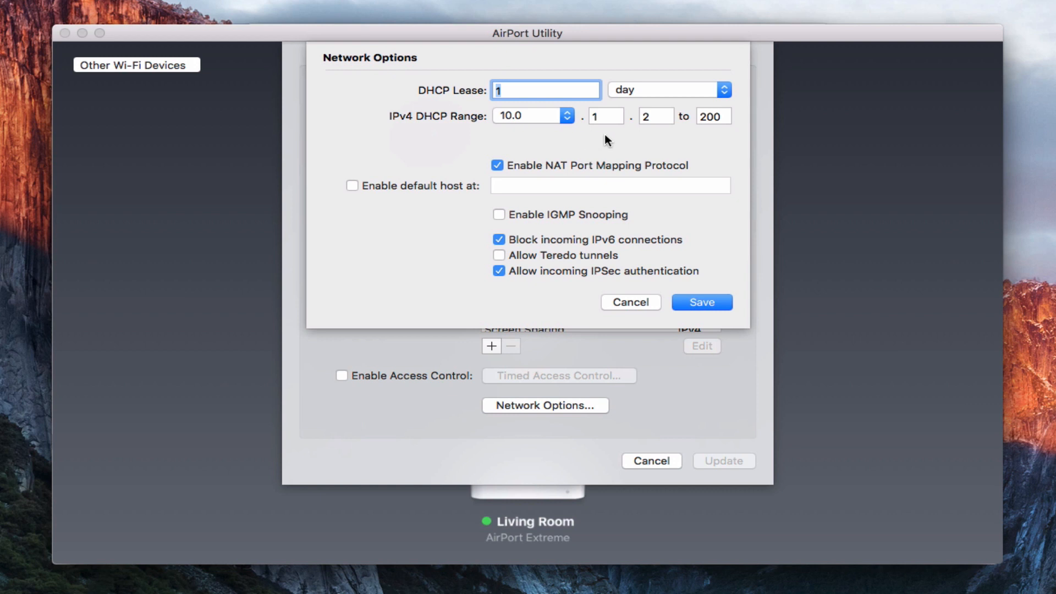
mouse_move(508, 127)
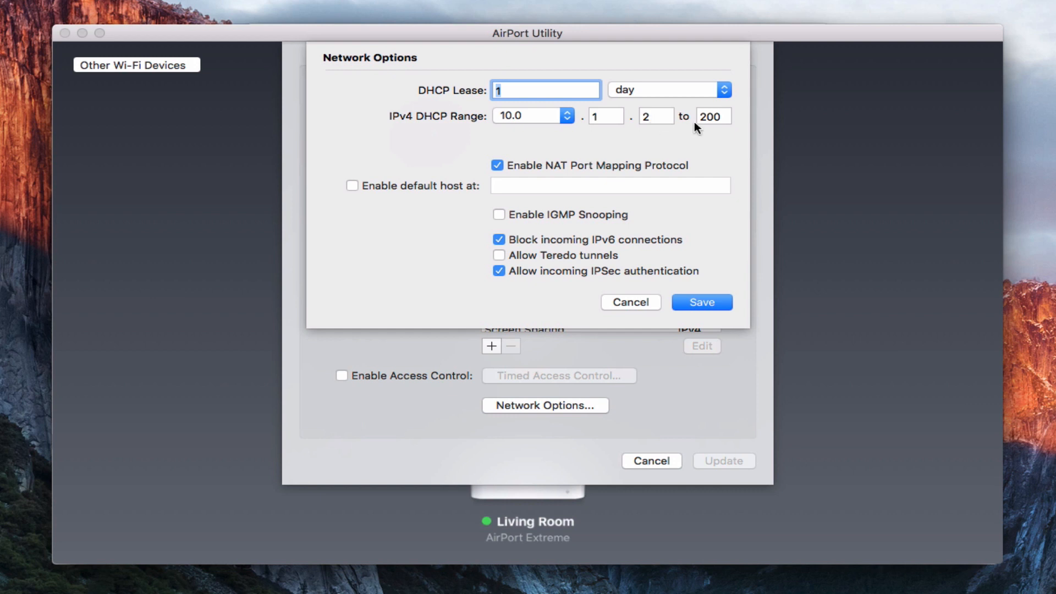
double_click(711, 115)
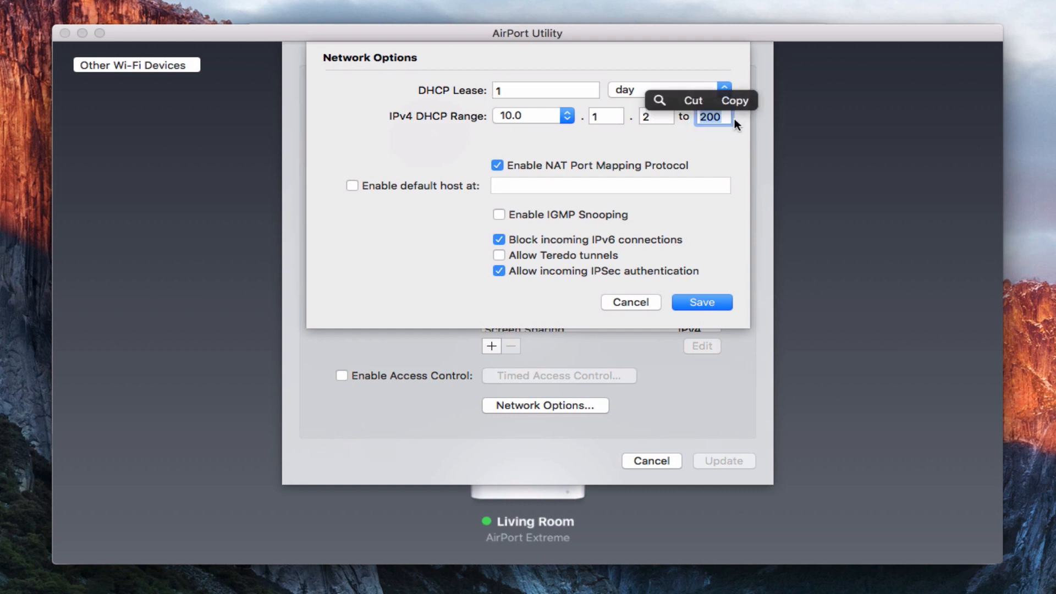
text(3)
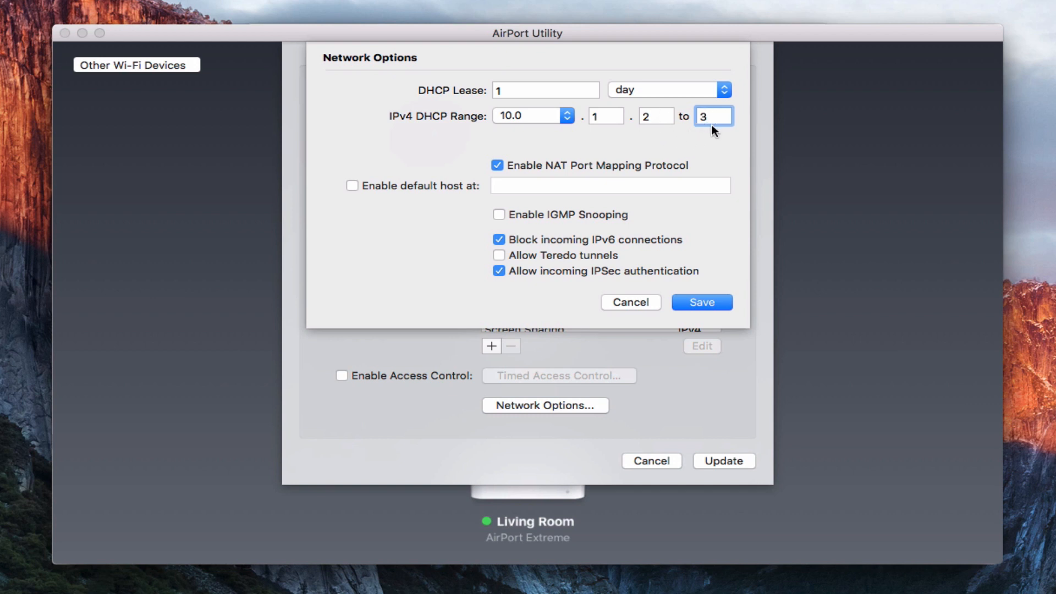
click(713, 115)
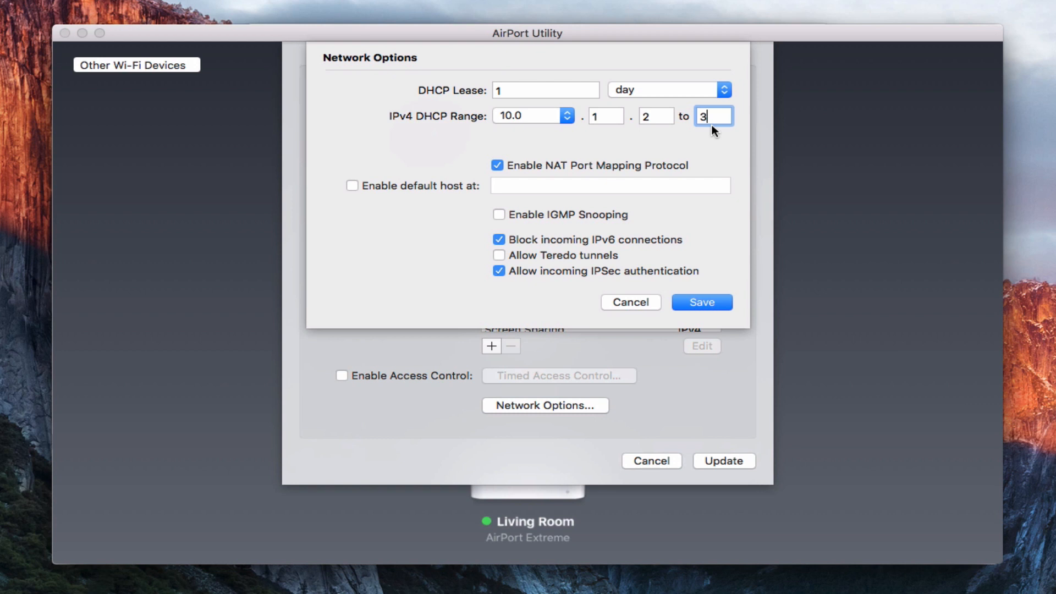
mouse_move(581, 174)
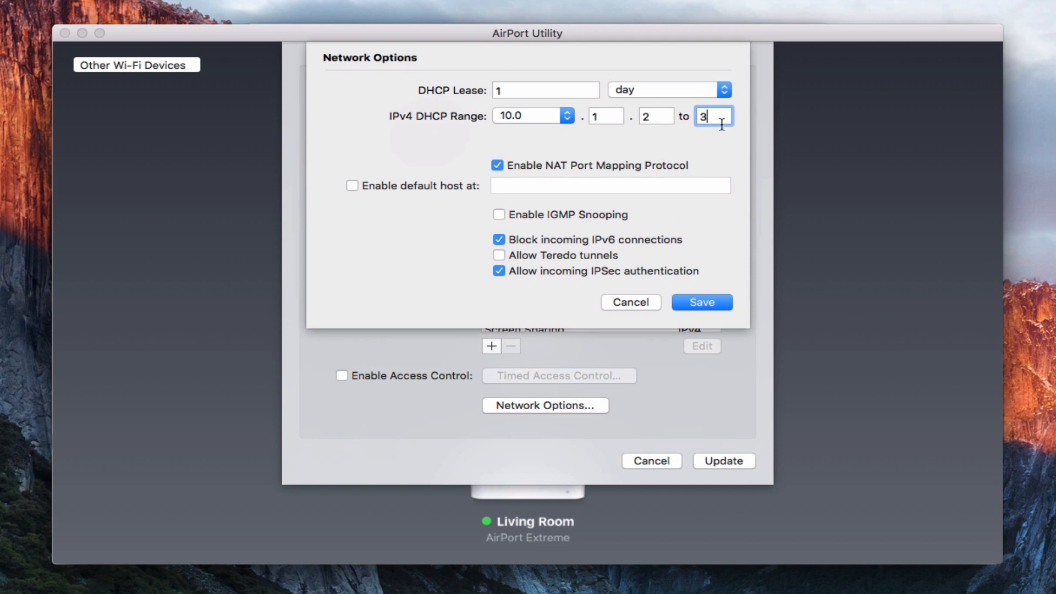
click(700, 302)
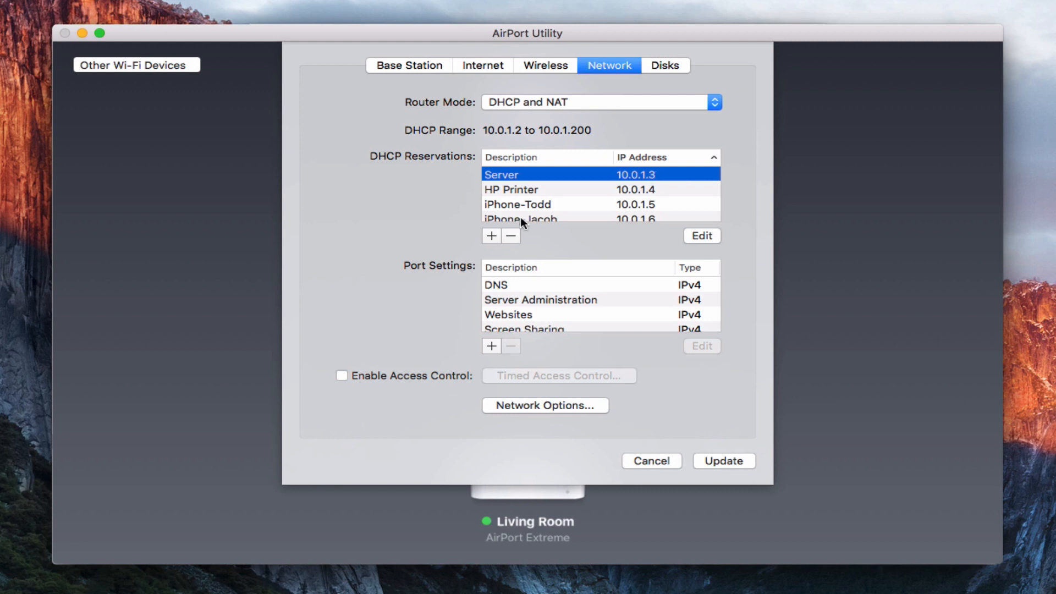
click(492, 236)
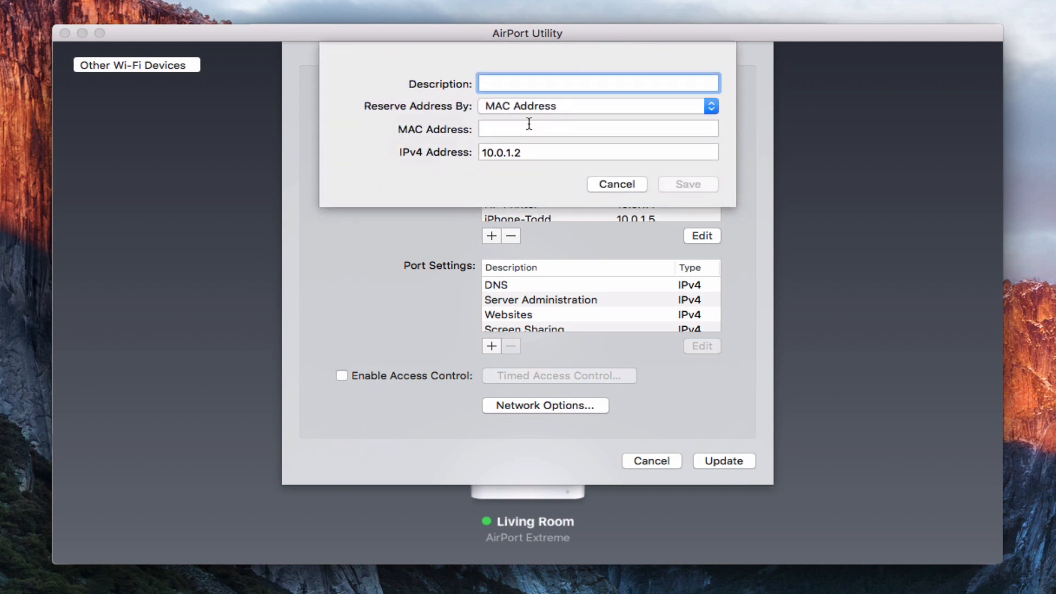
click(597, 83)
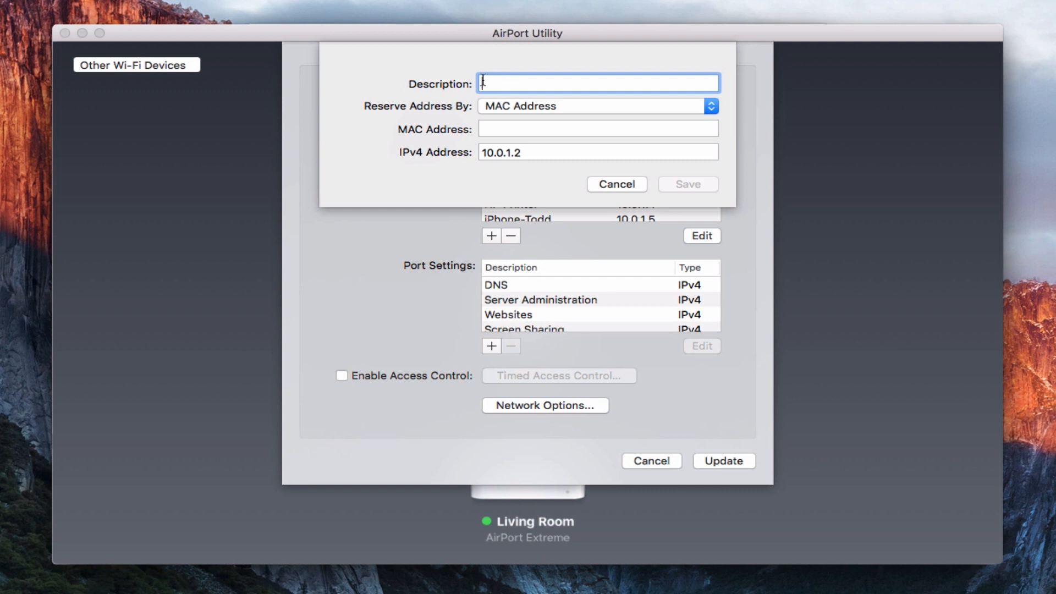
mouse_move(559, 81)
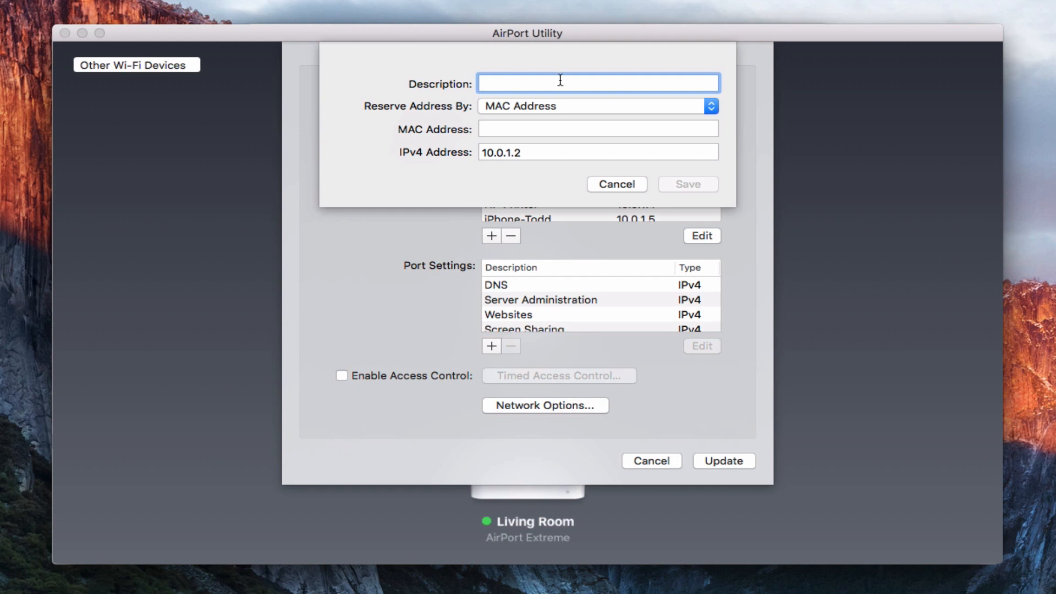
mouse_move(582, 132)
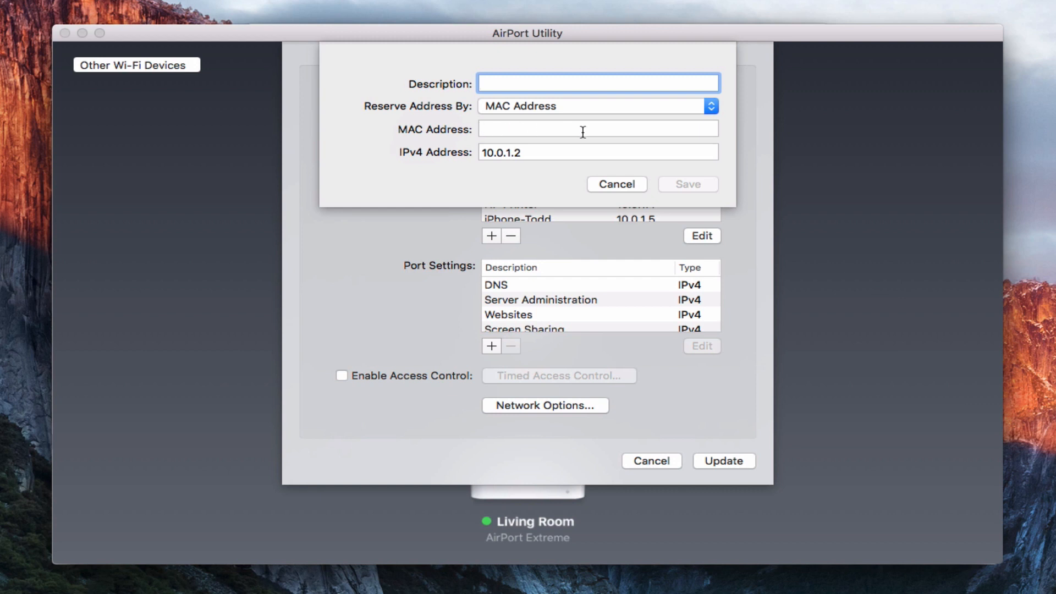
click(599, 151)
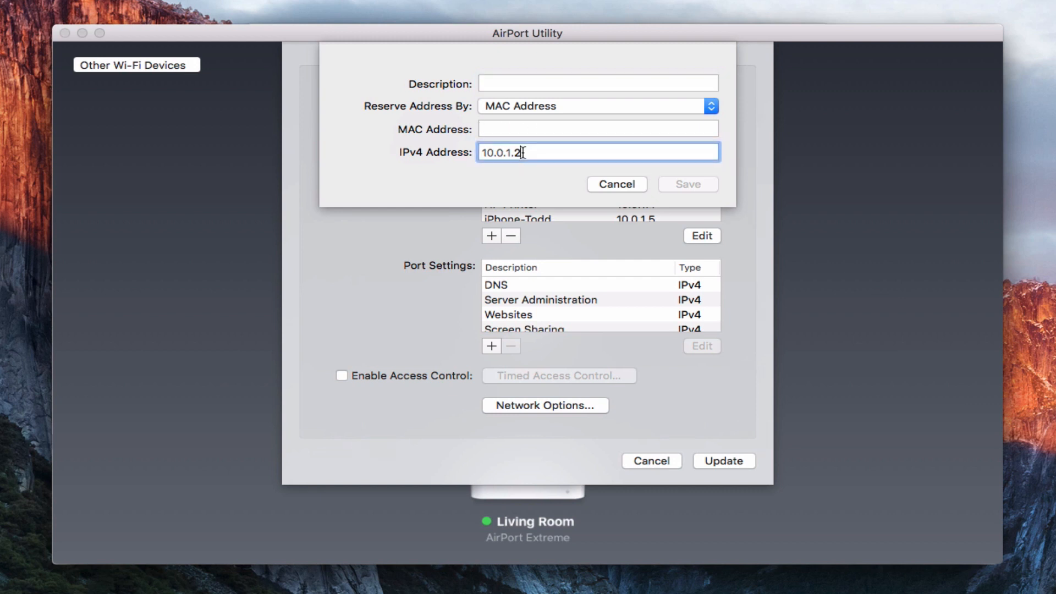
key(backspace)
text(3)
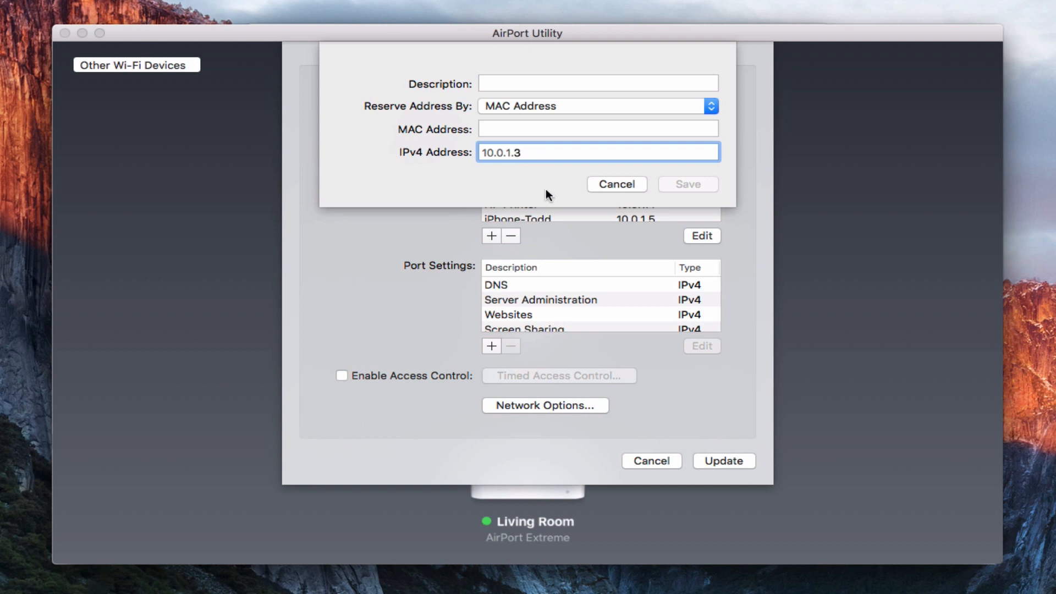
click(598, 152)
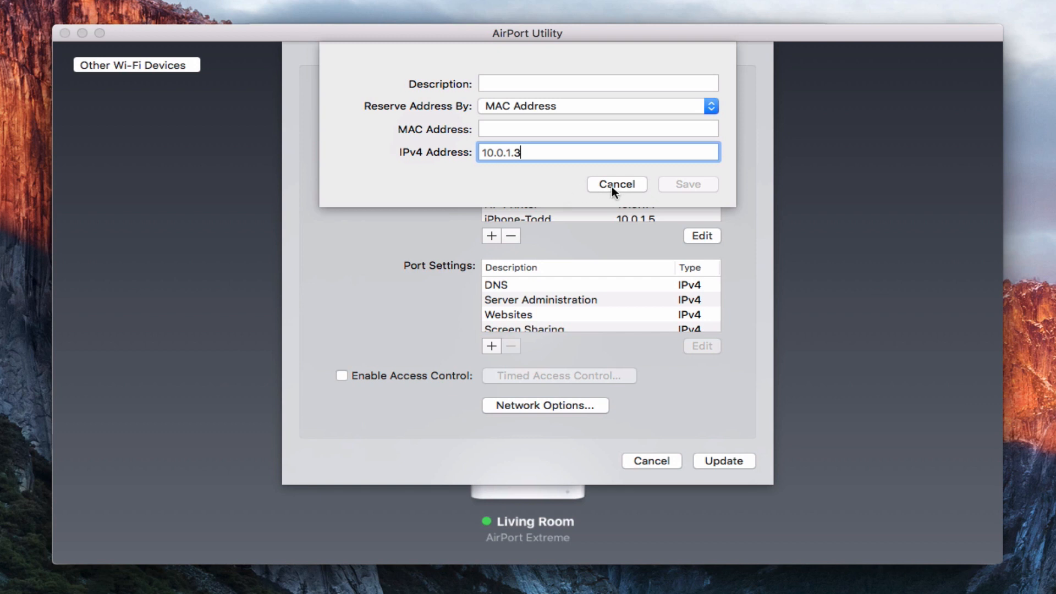
click(616, 184)
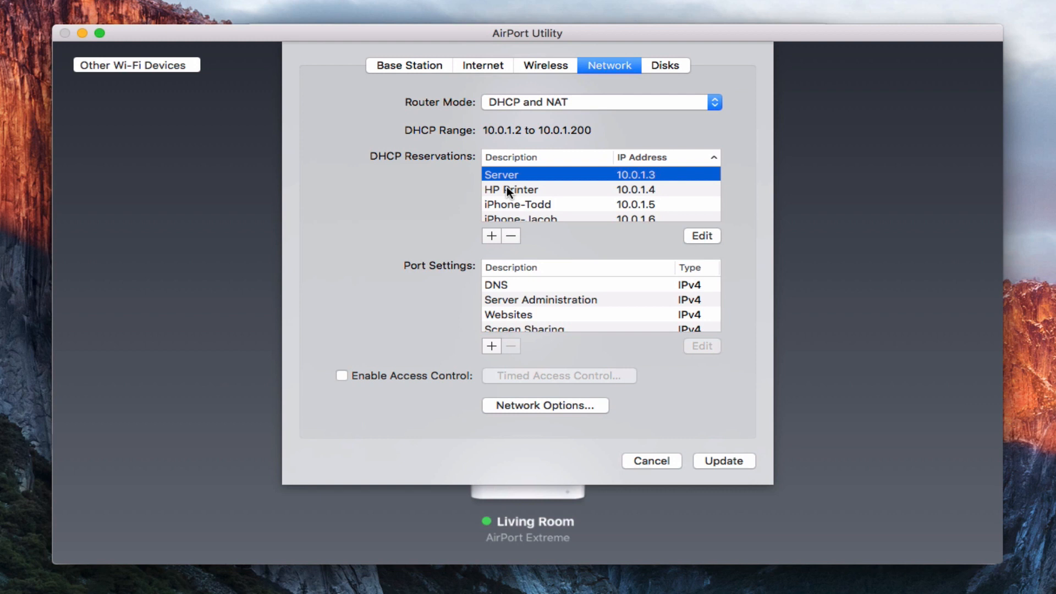
mouse_move(572, 215)
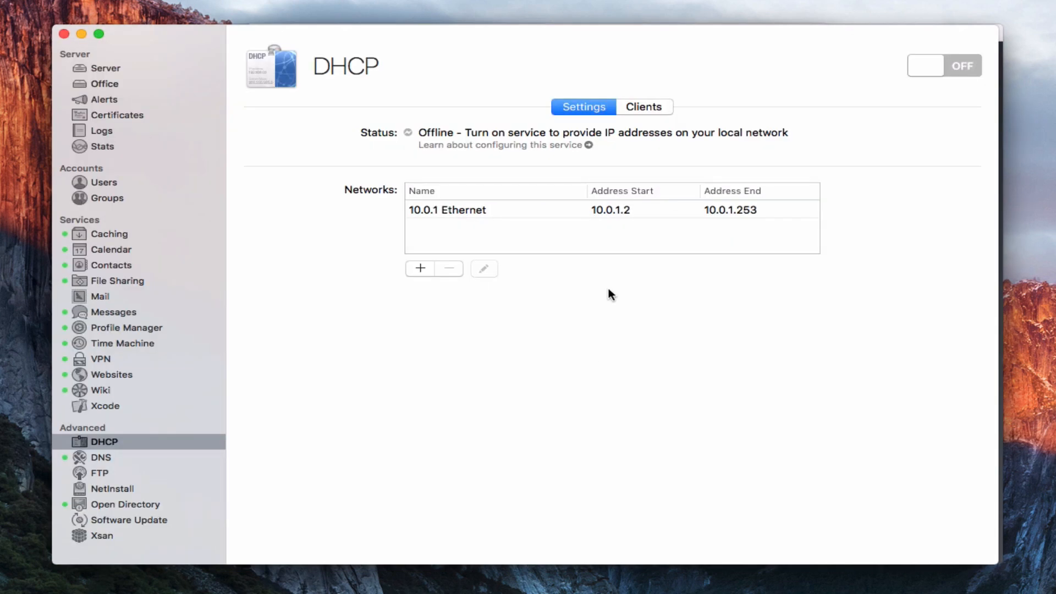
mouse_move(431, 81)
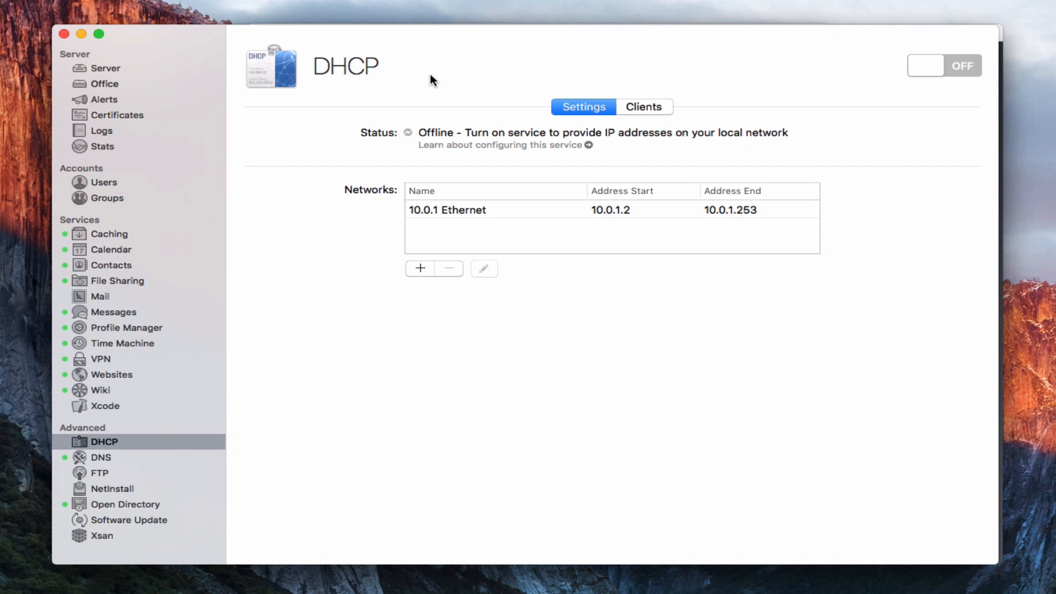
mouse_move(488, 86)
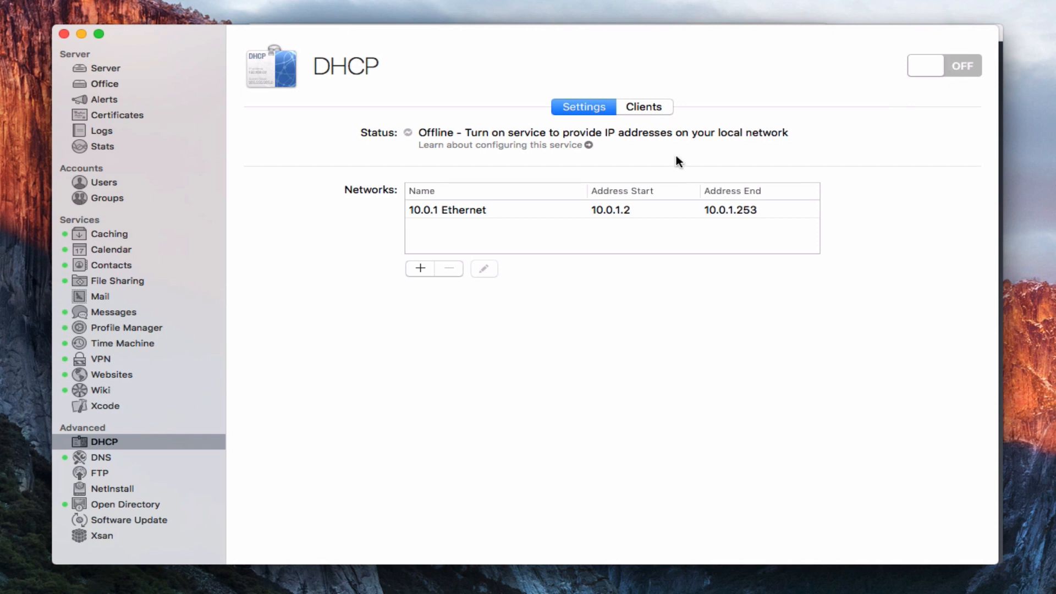
mouse_move(578, 122)
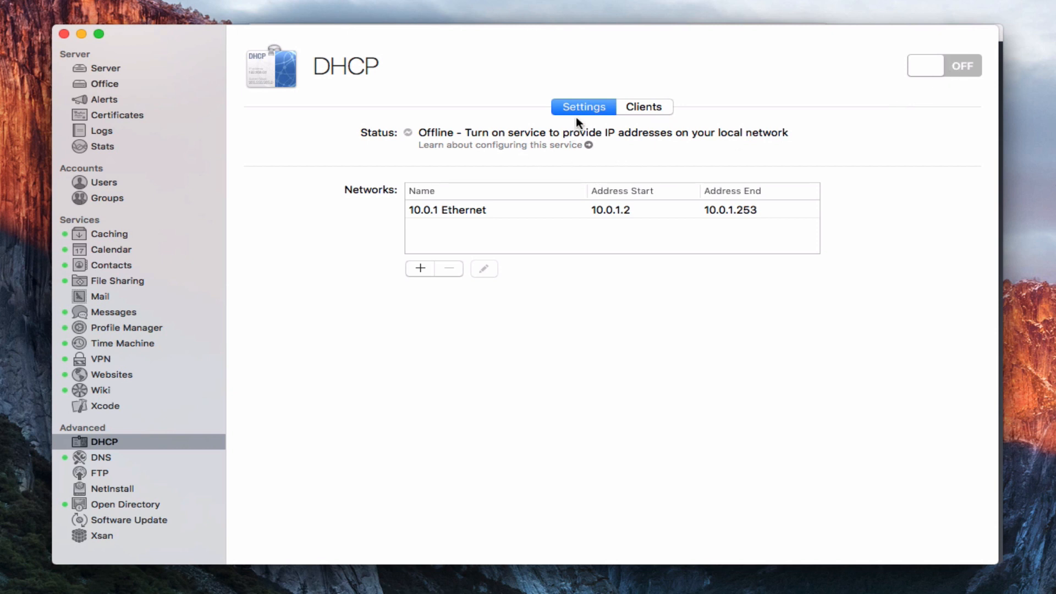
mouse_move(650, 114)
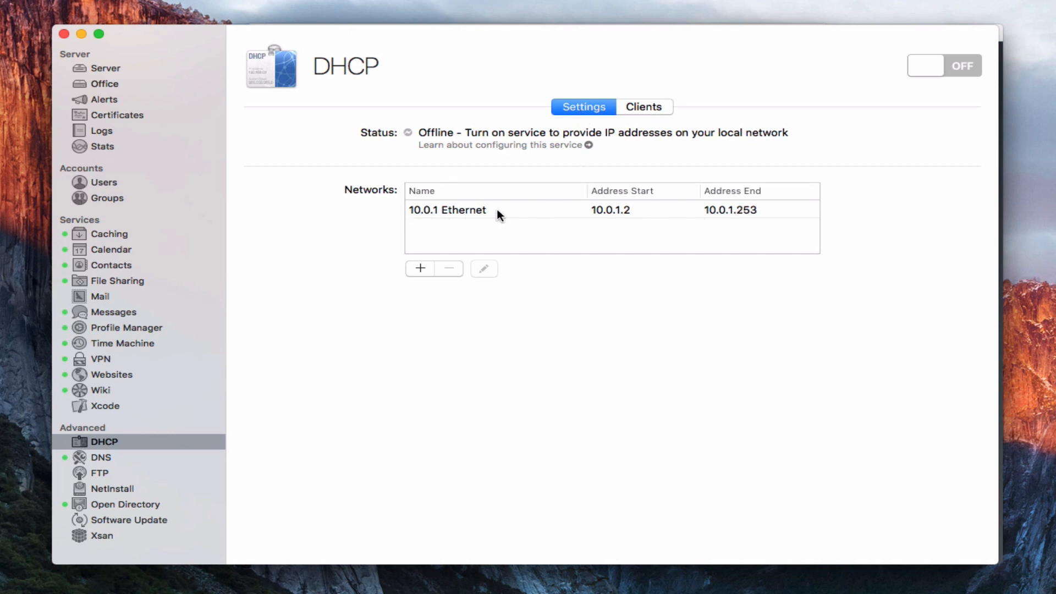
Step: Select the 10.0.1 Ethernet network (10.0.1.2–10.0.1.253) in the DHCP Networks list
click(448, 209)
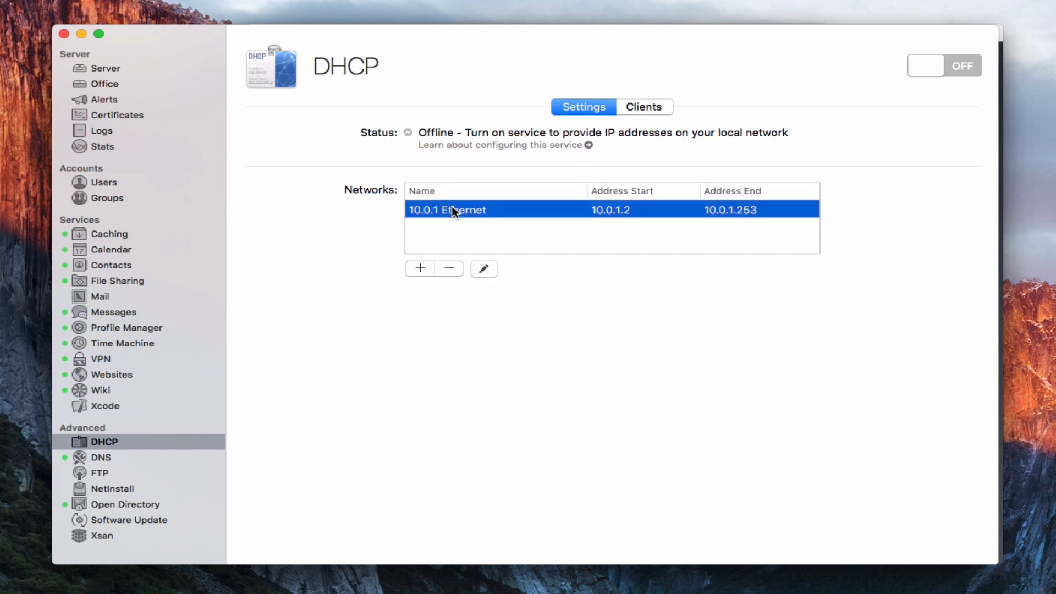
mouse_move(496, 215)
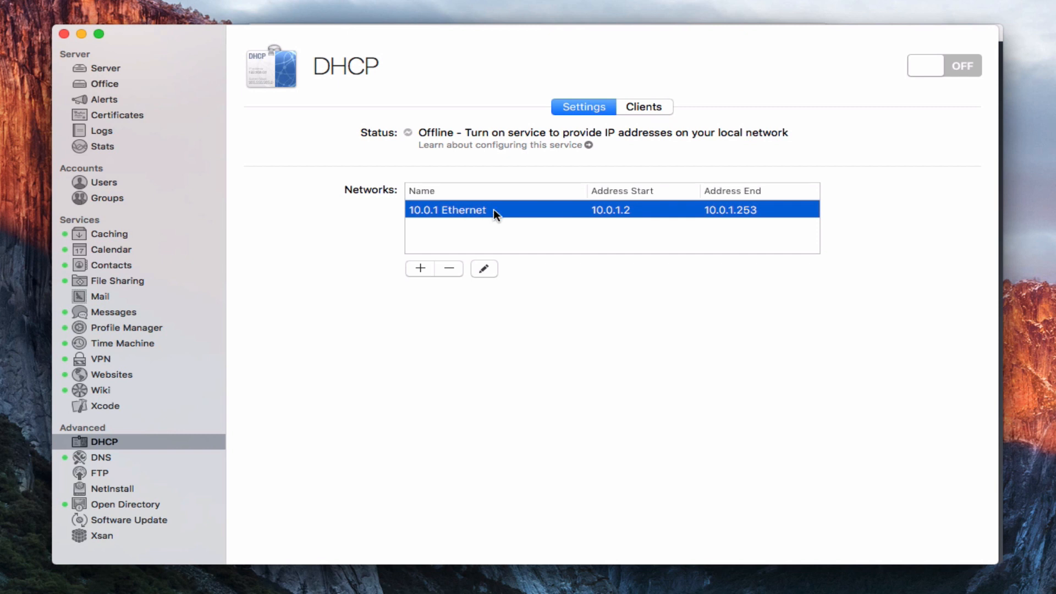
mouse_move(491, 276)
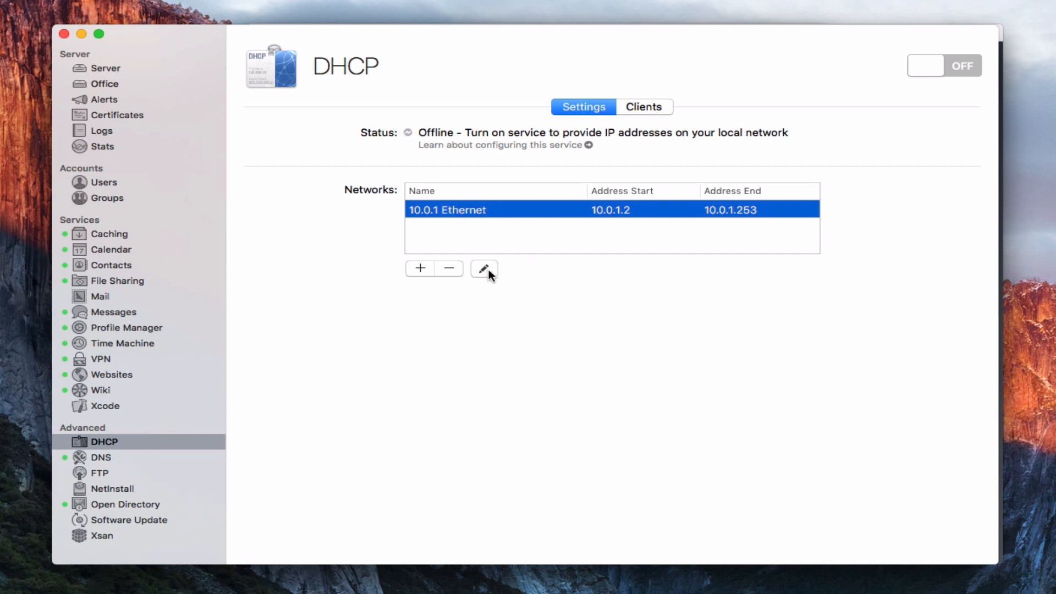
Step: Review the 10.0.1 Ethernet network settings, keeping a 1-hour lease and the Ethernet interface
click(483, 269)
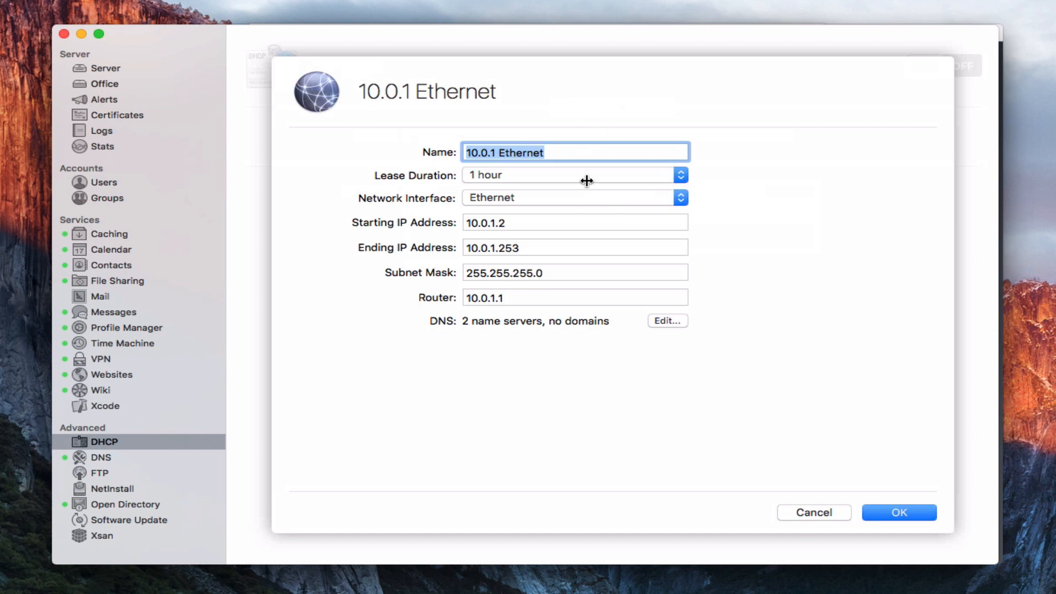
click(497, 152)
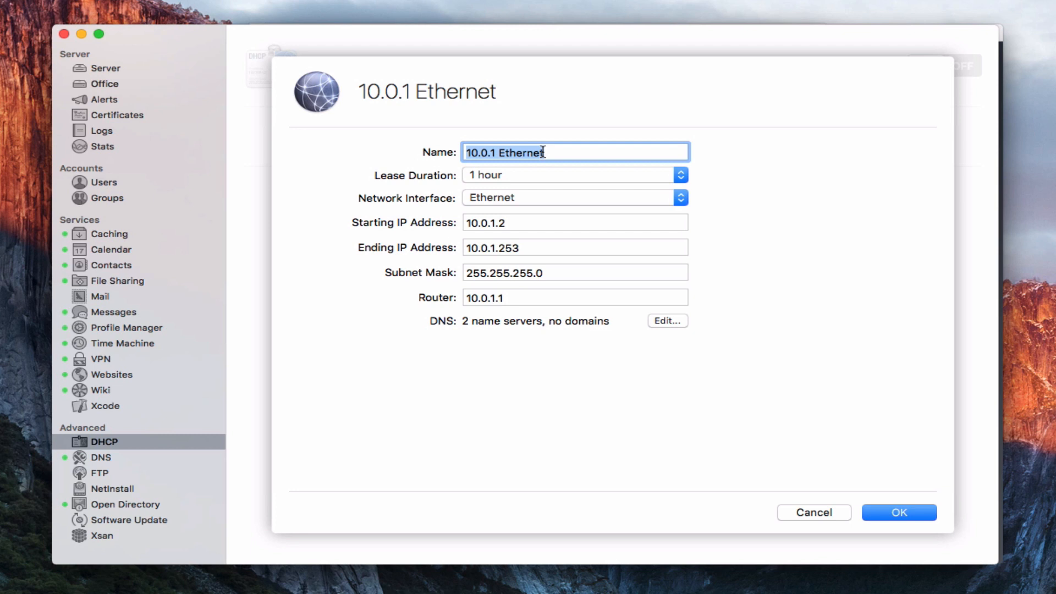
mouse_move(404, 190)
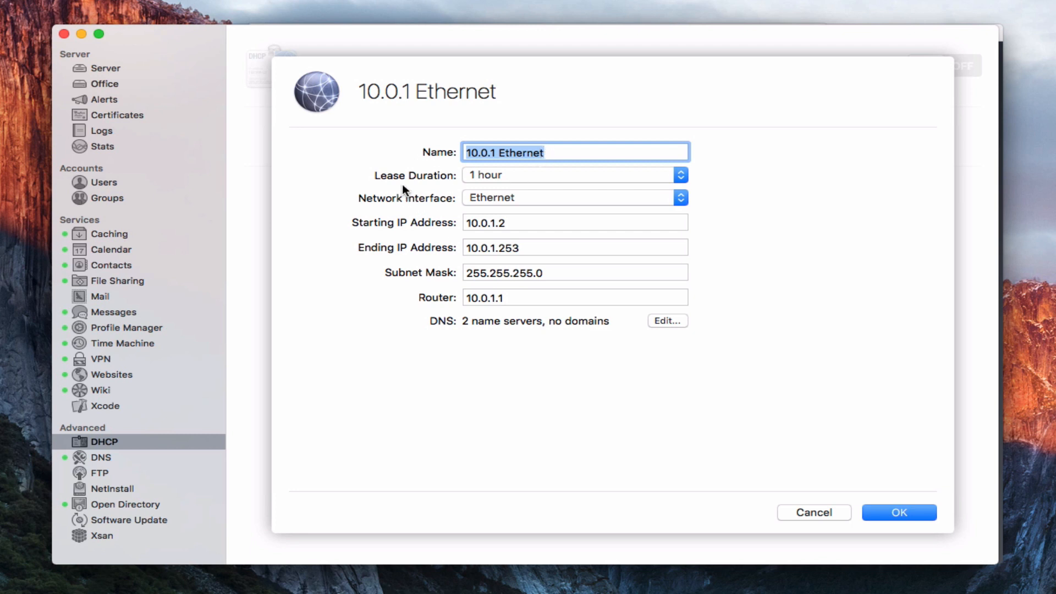
mouse_move(680, 181)
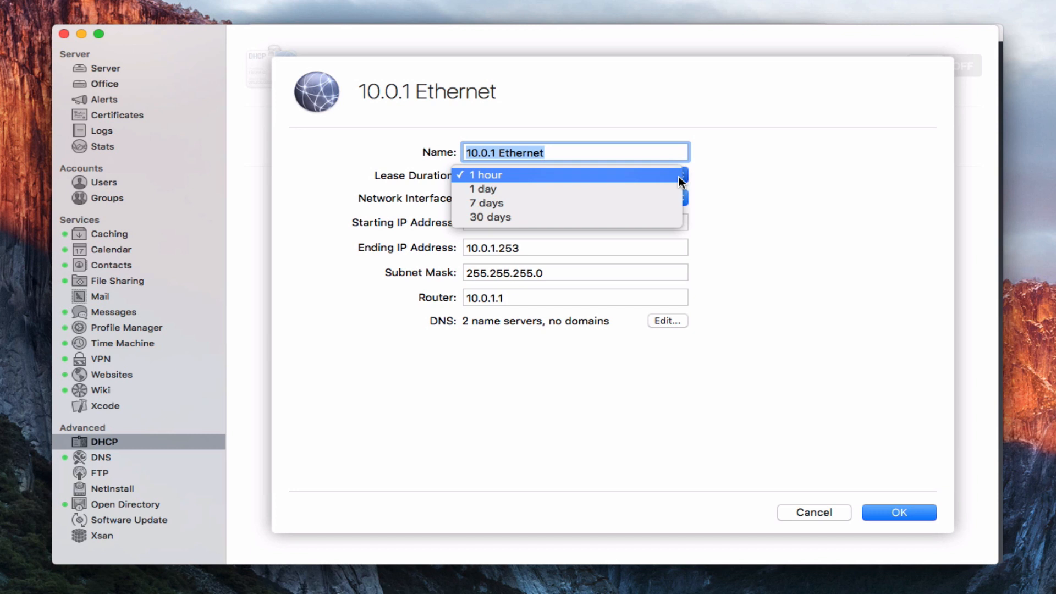
mouse_move(732, 179)
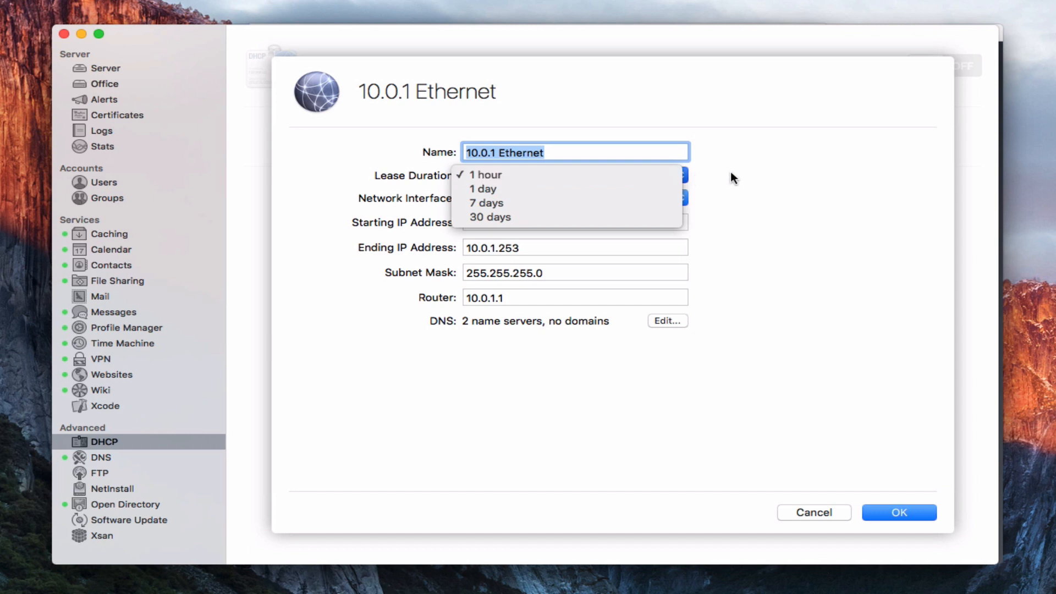
click(485, 175)
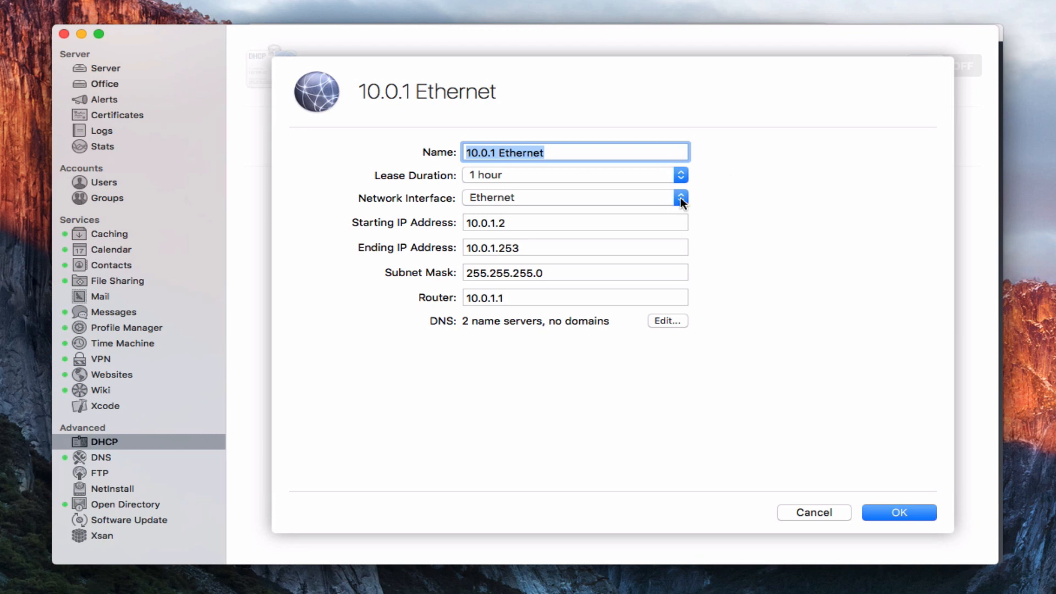
click(680, 197)
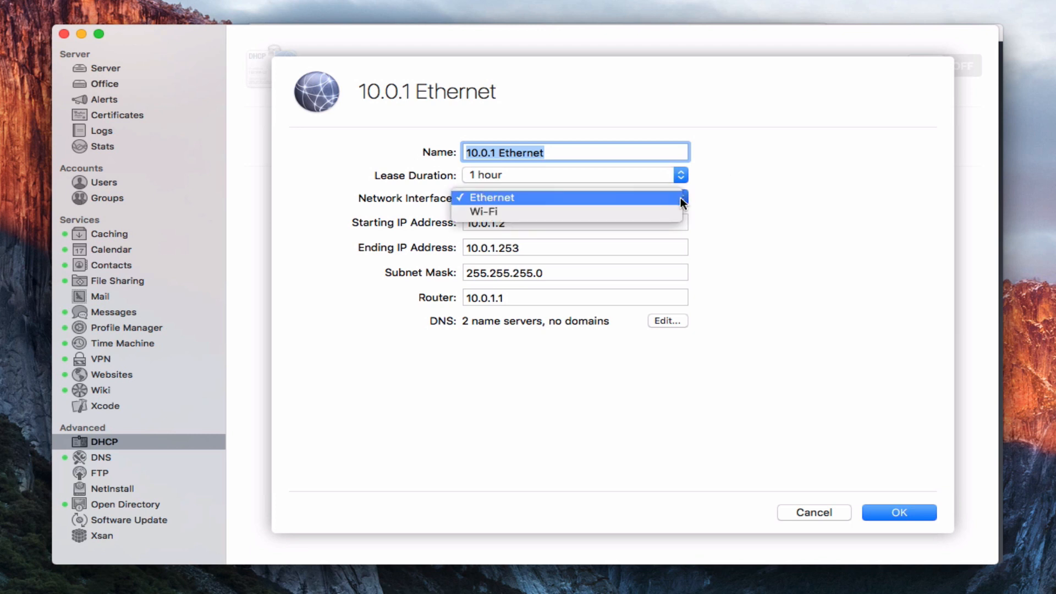
mouse_move(495, 197)
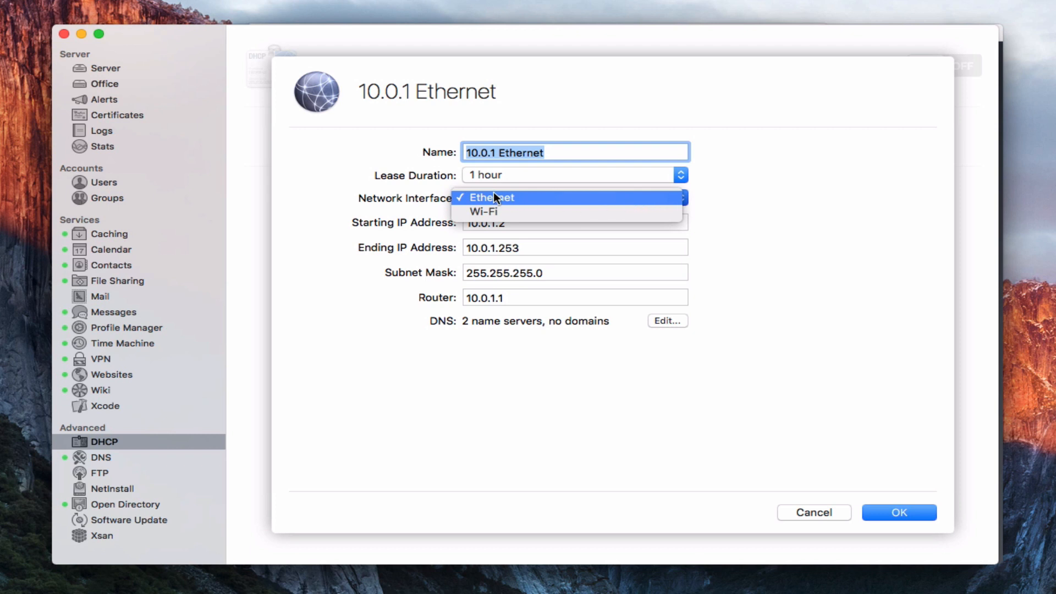
mouse_move(505, 199)
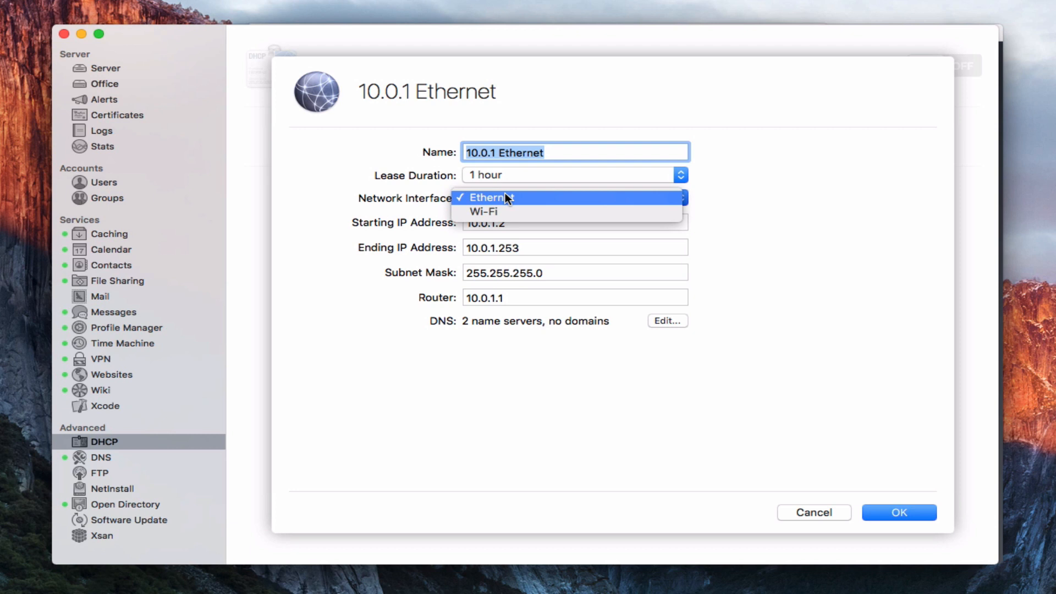
mouse_move(530, 205)
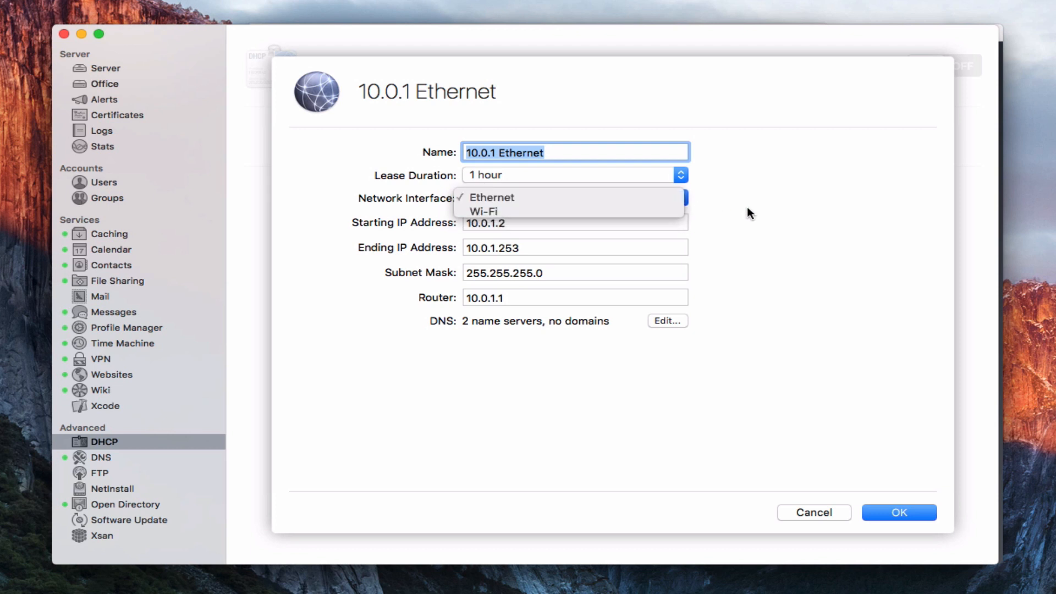
click(490, 197)
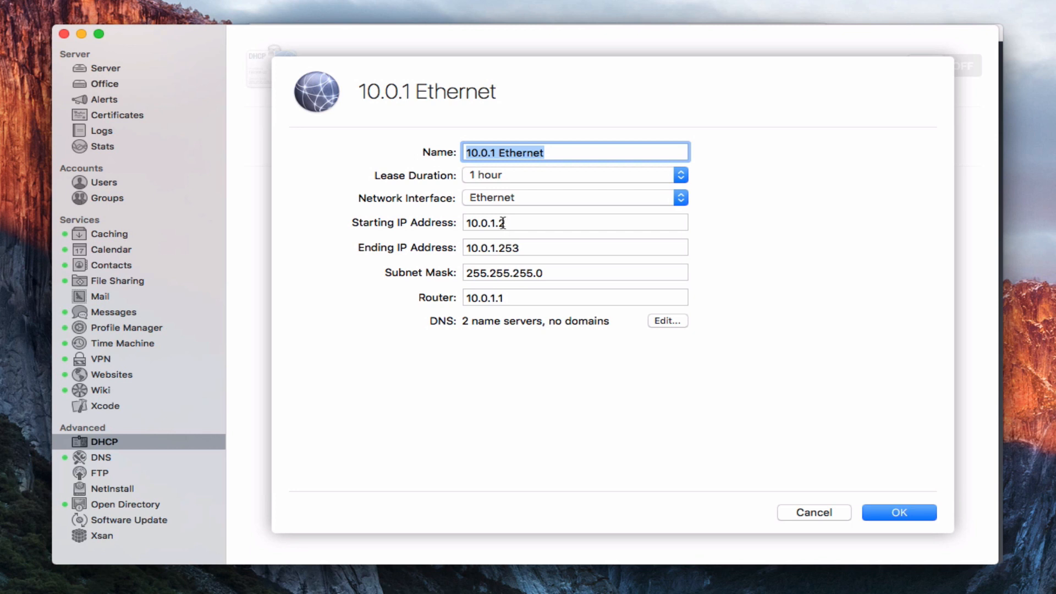
mouse_move(525, 262)
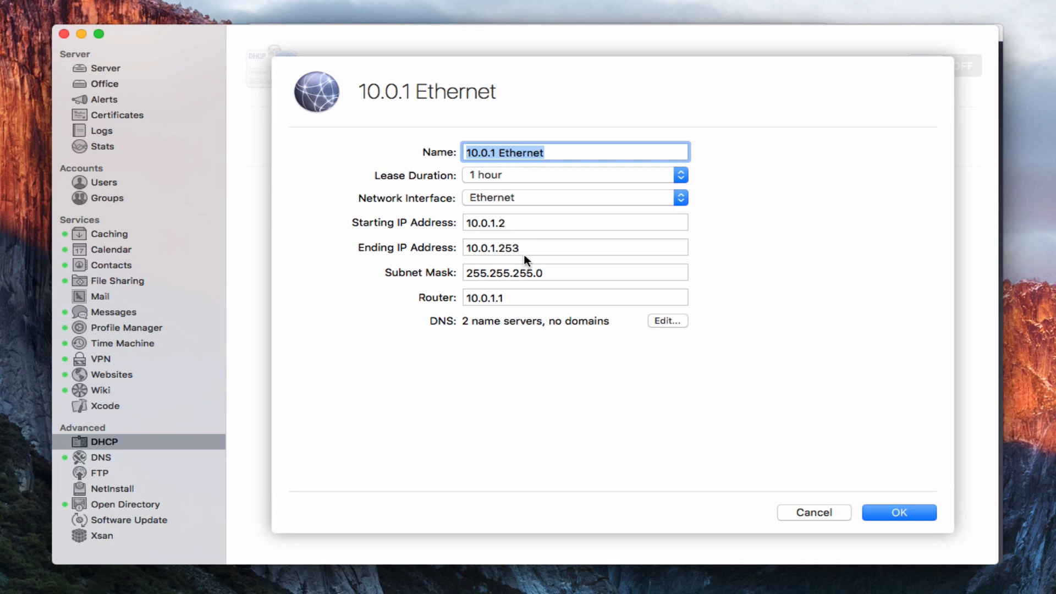
mouse_move(546, 260)
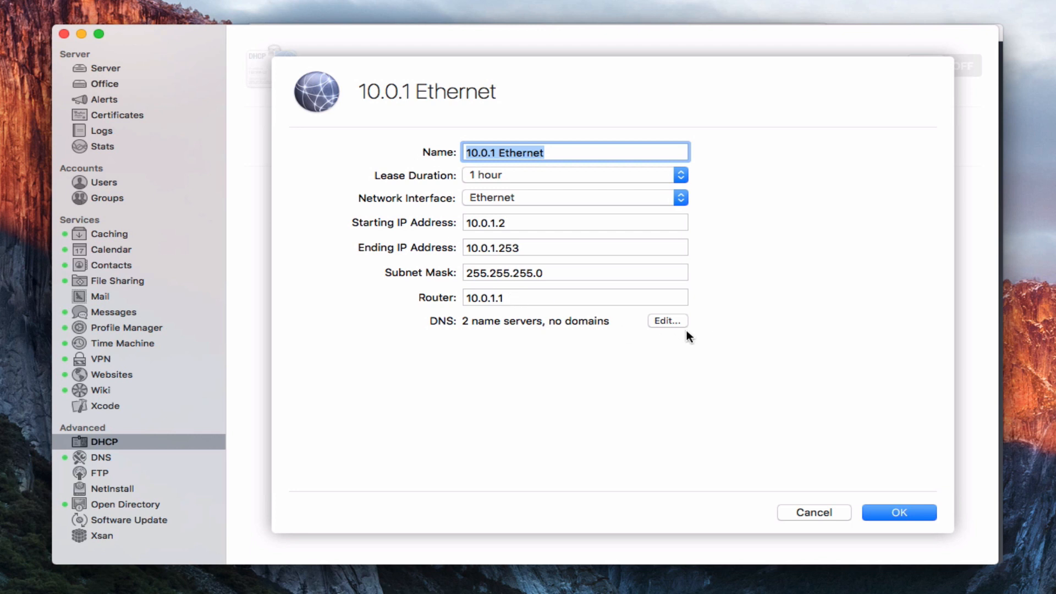
mouse_move(520, 334)
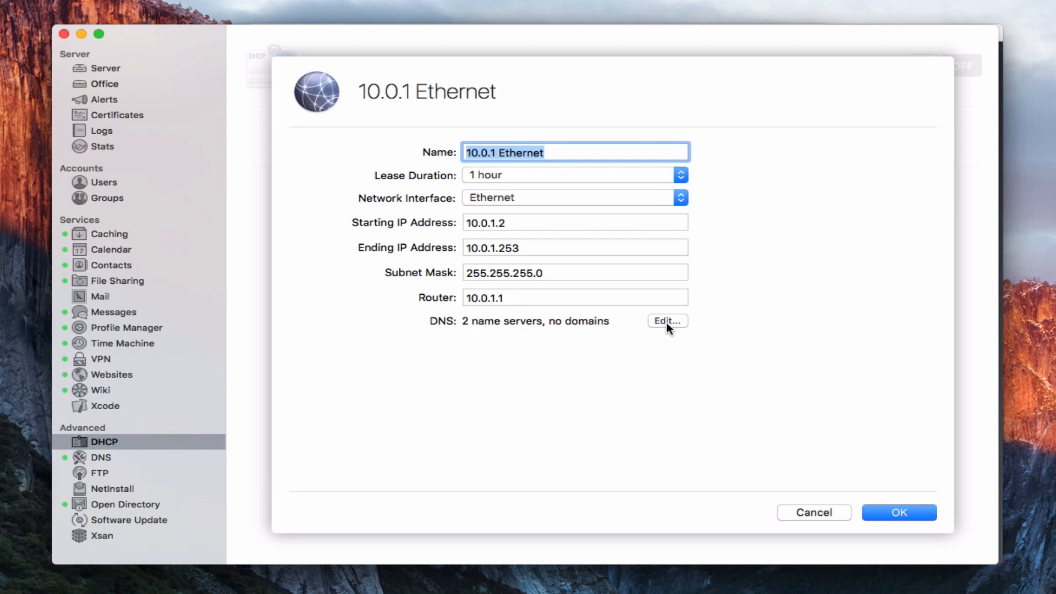
Step: View the DNS settings with name servers 10.0.1.3 and 208.67.222.222 and no search domains
click(667, 320)
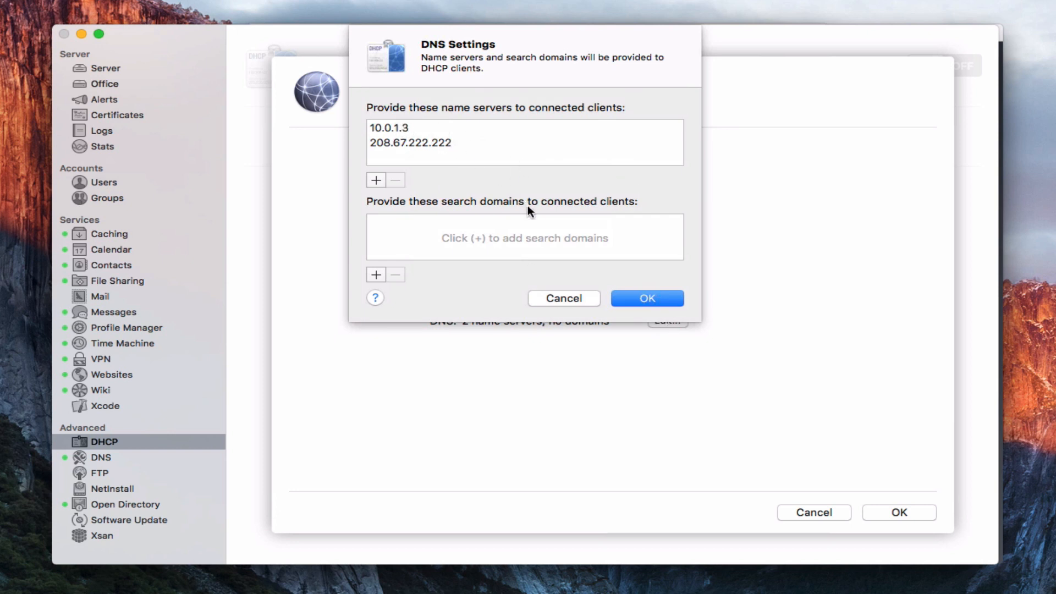
mouse_move(404, 231)
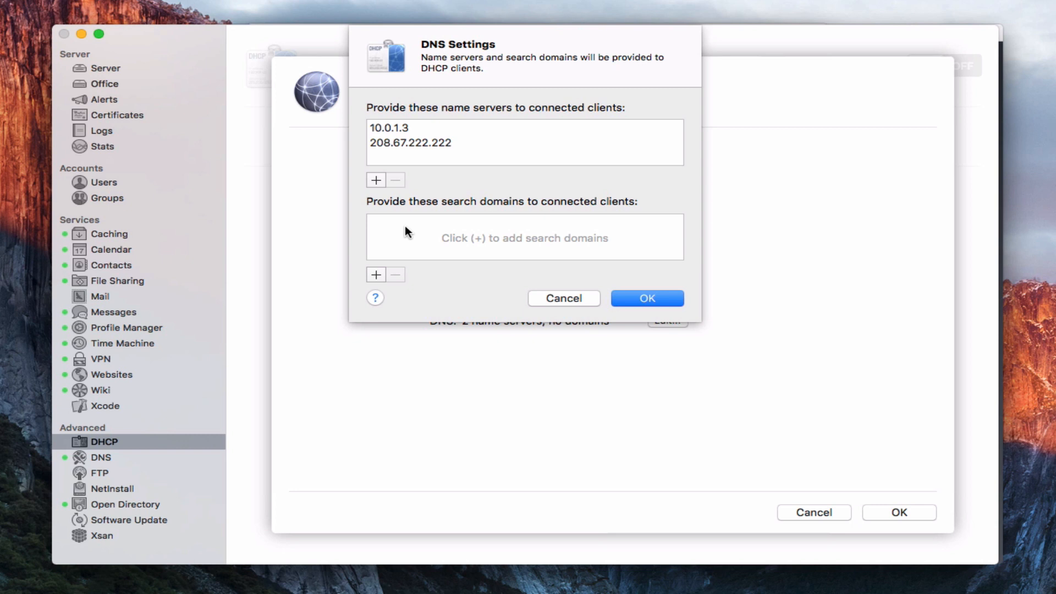
mouse_move(393, 236)
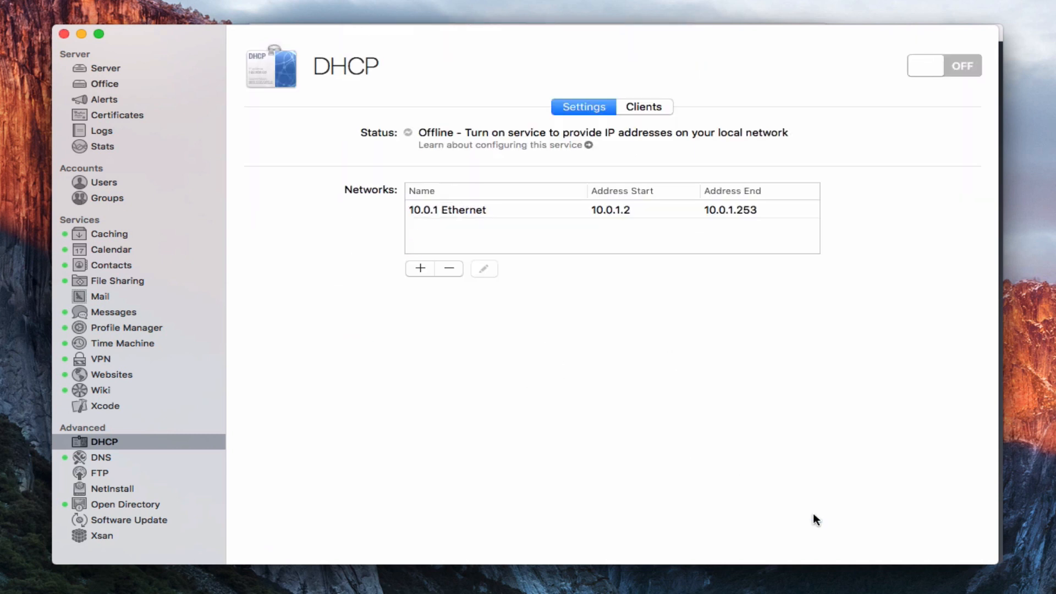
mouse_move(779, 225)
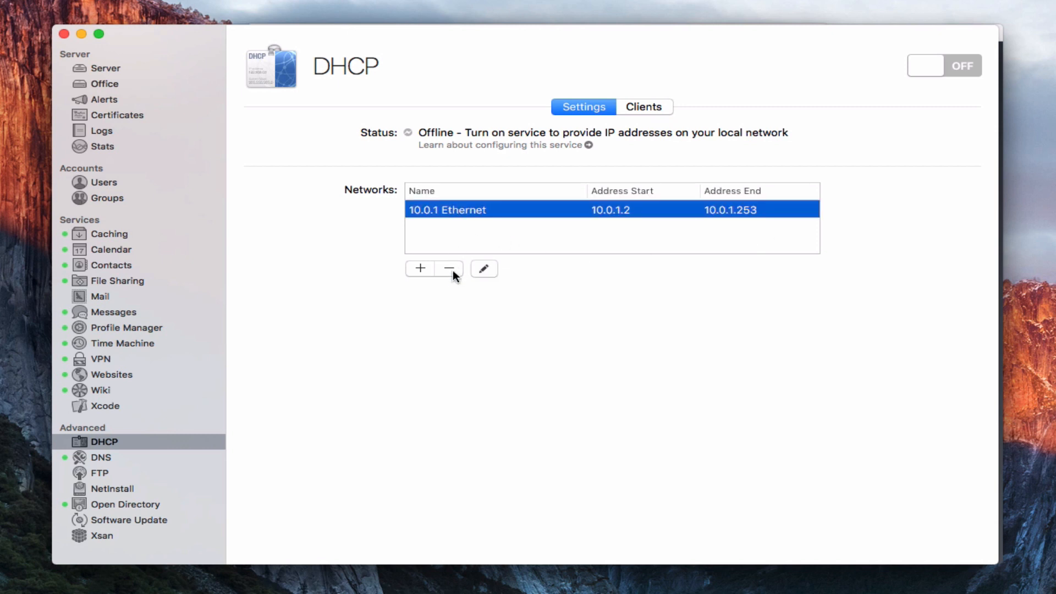
Step: Select the 10.0.1 Ethernet network and show the empty DHCP Clients list
click(419, 268)
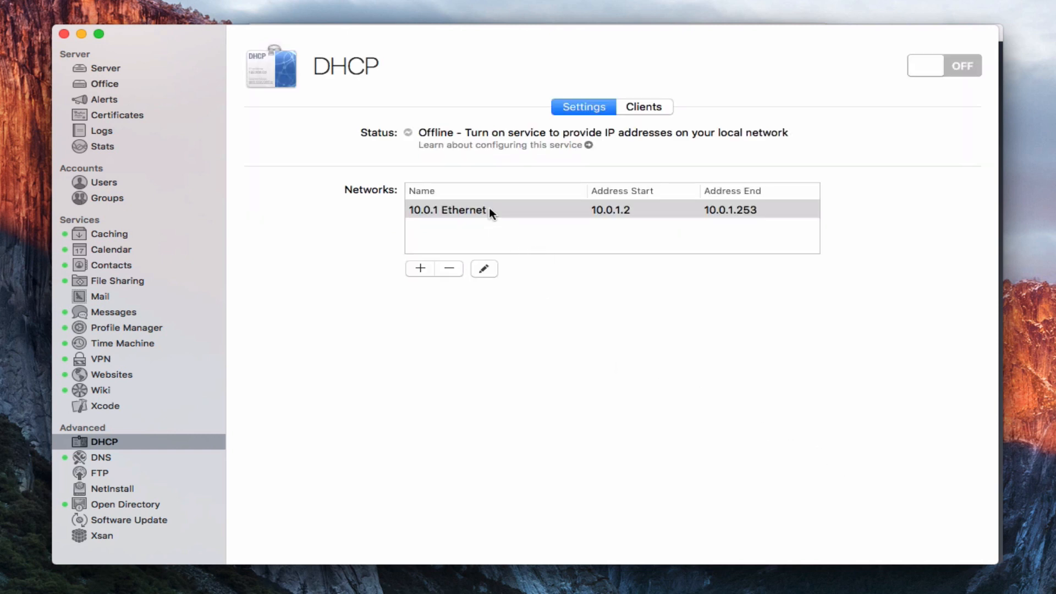
click(448, 209)
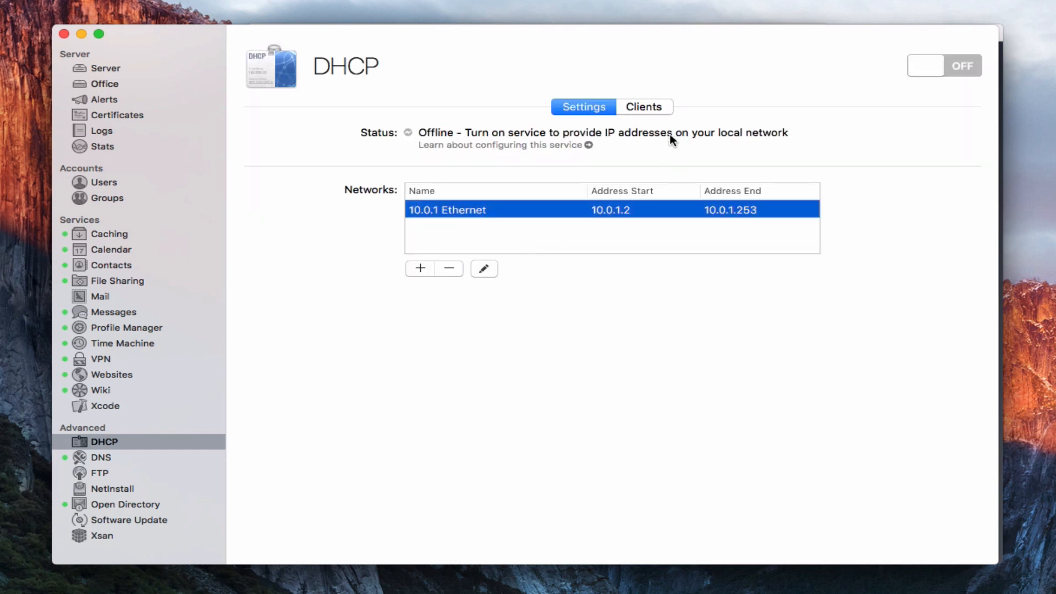
click(644, 107)
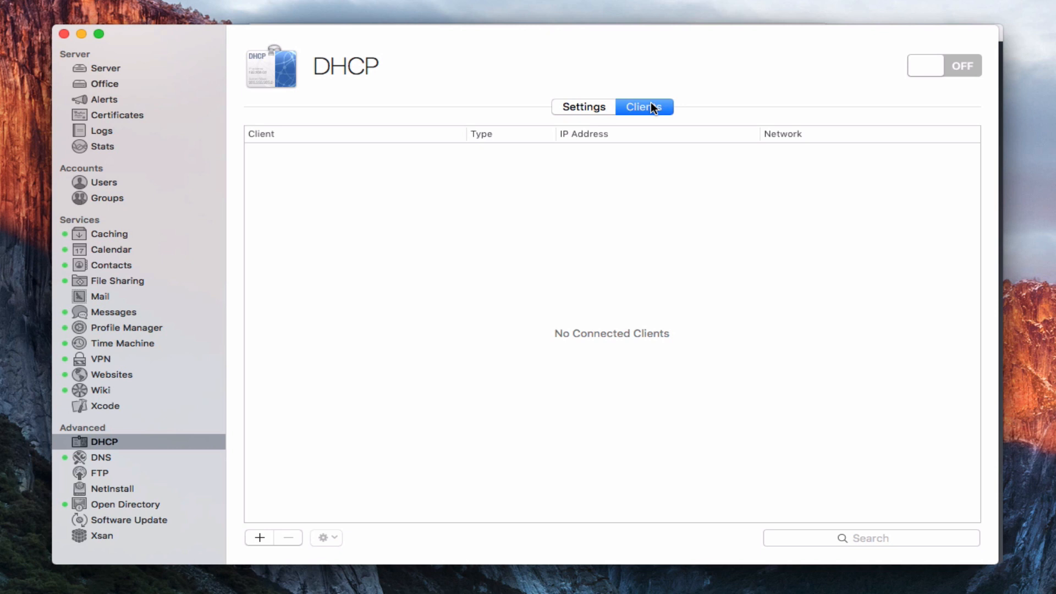
mouse_move(254, 544)
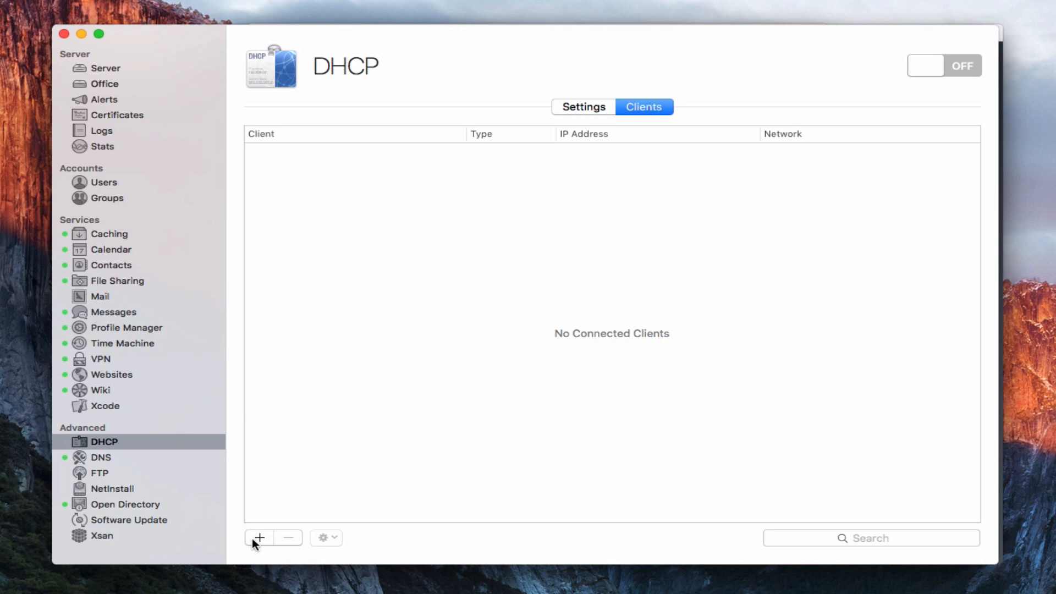
Step: Create a static address client 'Macbook Pro' at 10.0.1.20 with MAC aa:bb:cc:dd:ee:ff
click(258, 538)
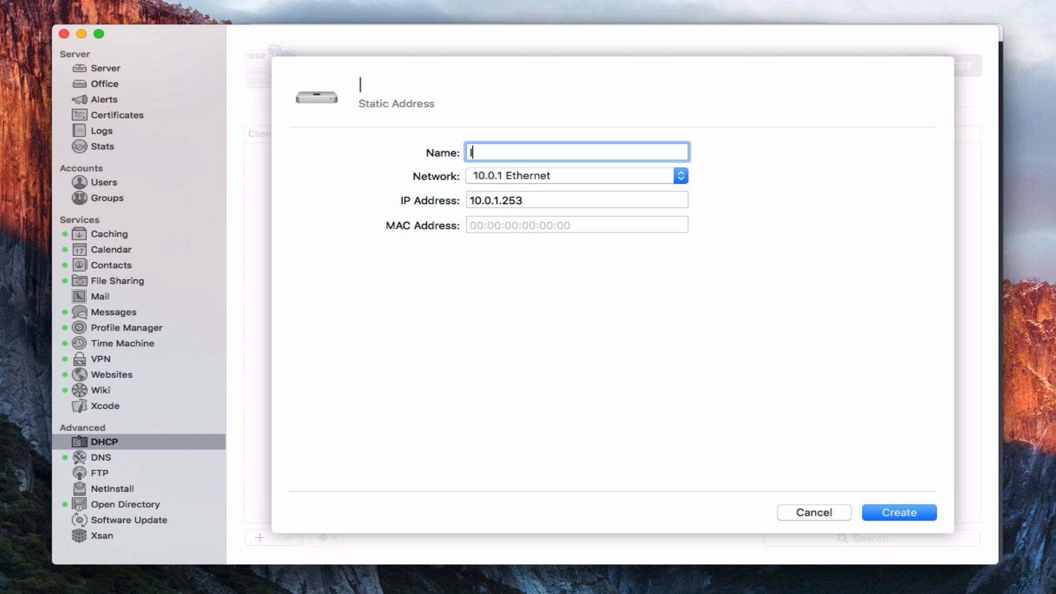
text(Macbook P)
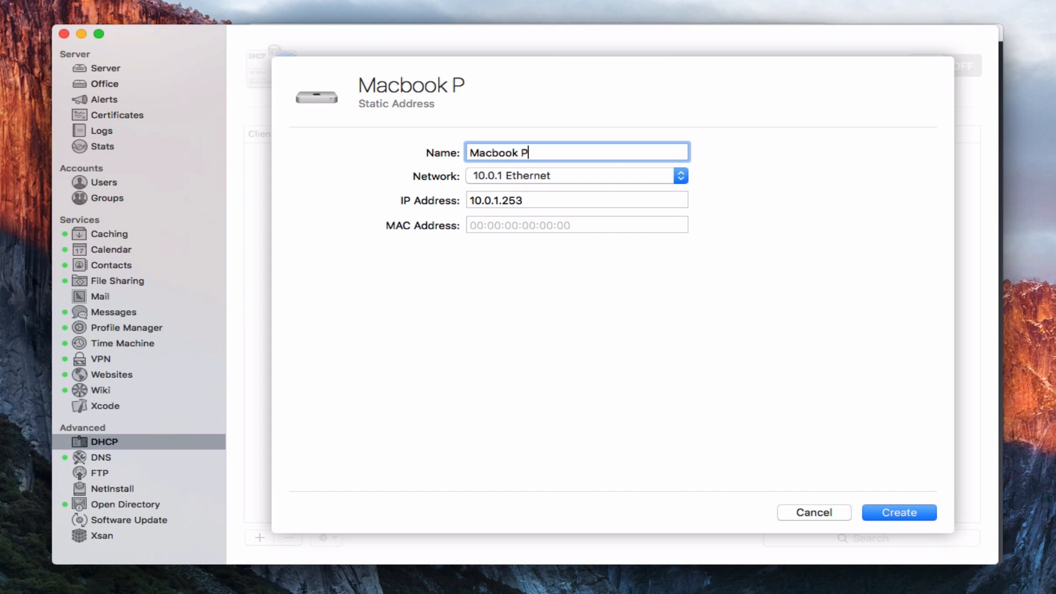
text(ro)
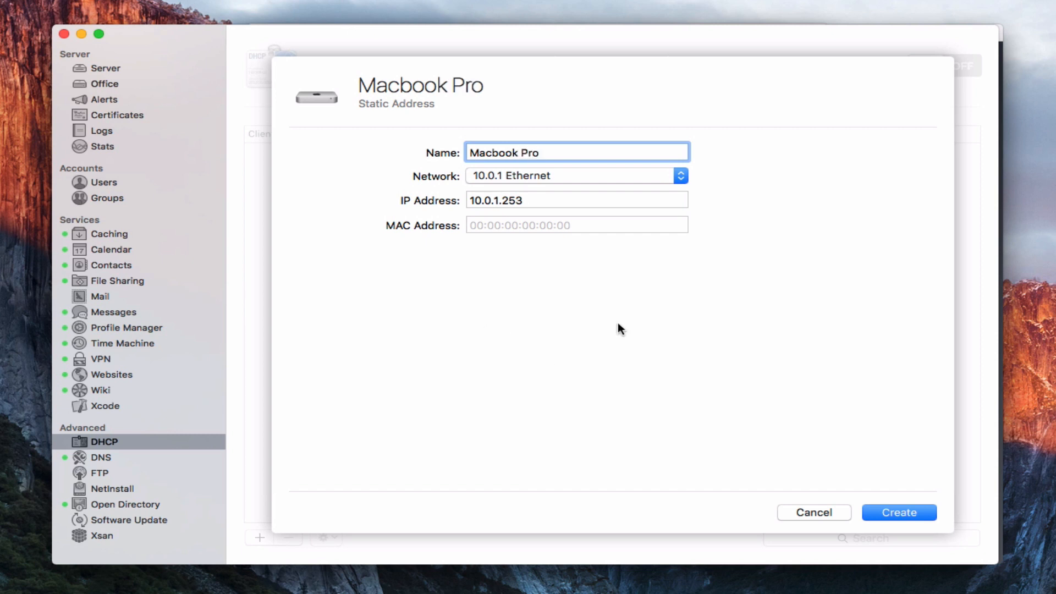
click(680, 176)
text(0)
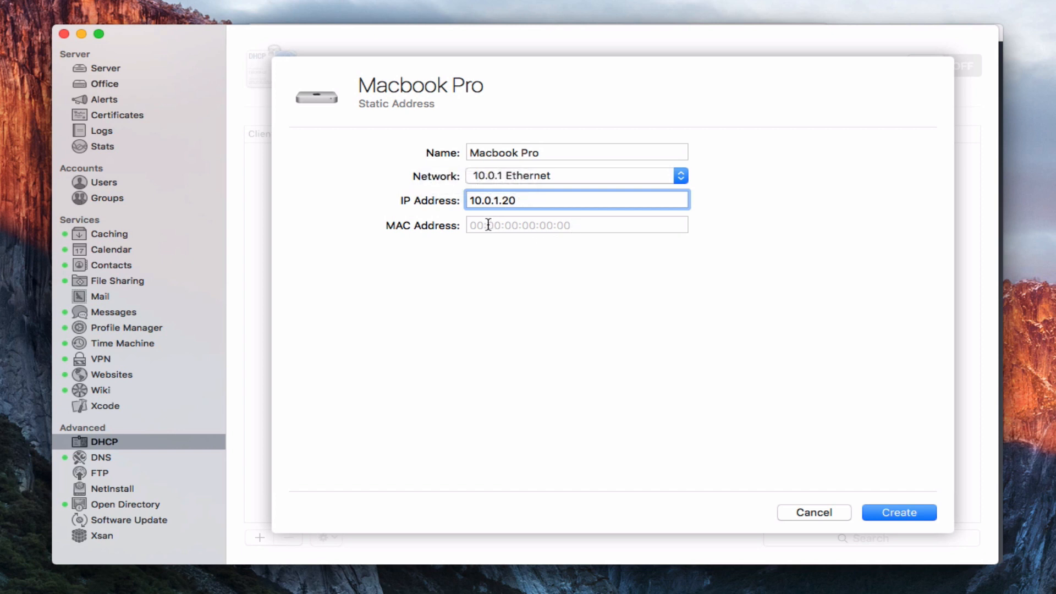
click(576, 224)
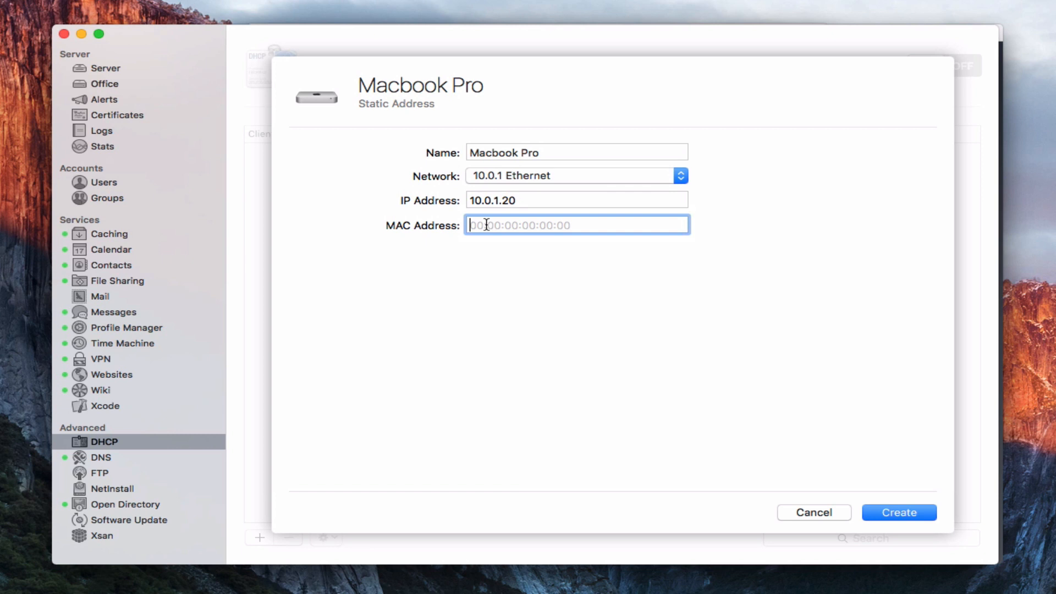
text(aa:bb:)
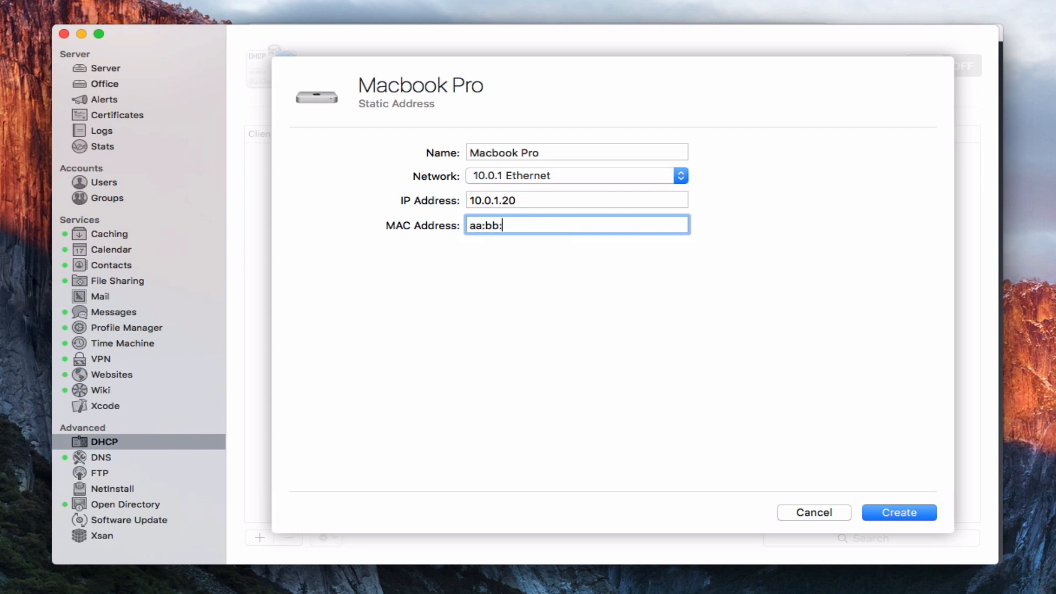
text(cc:)
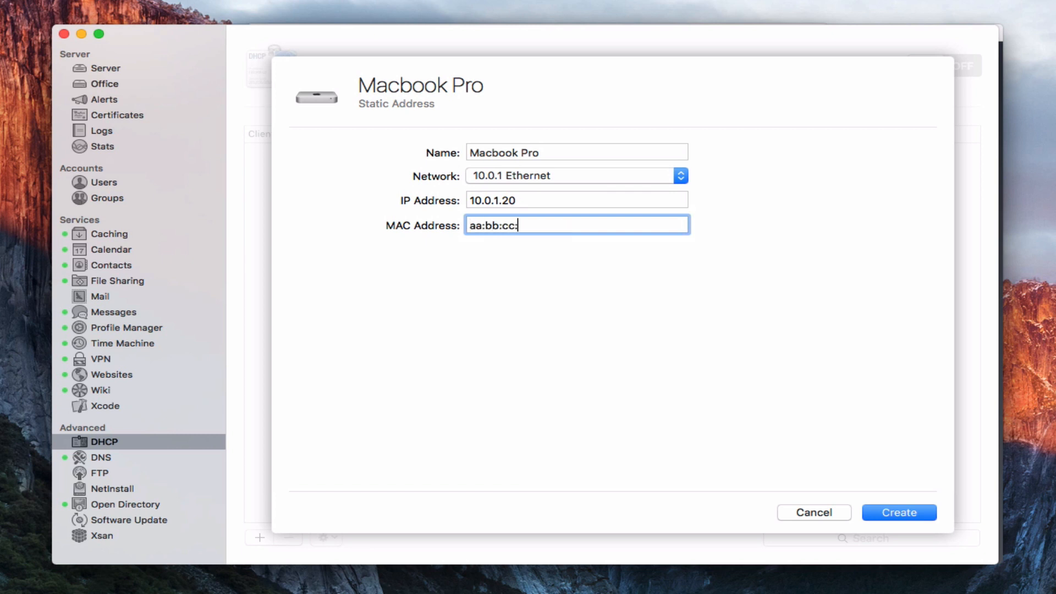
text(dd:ee:ff)
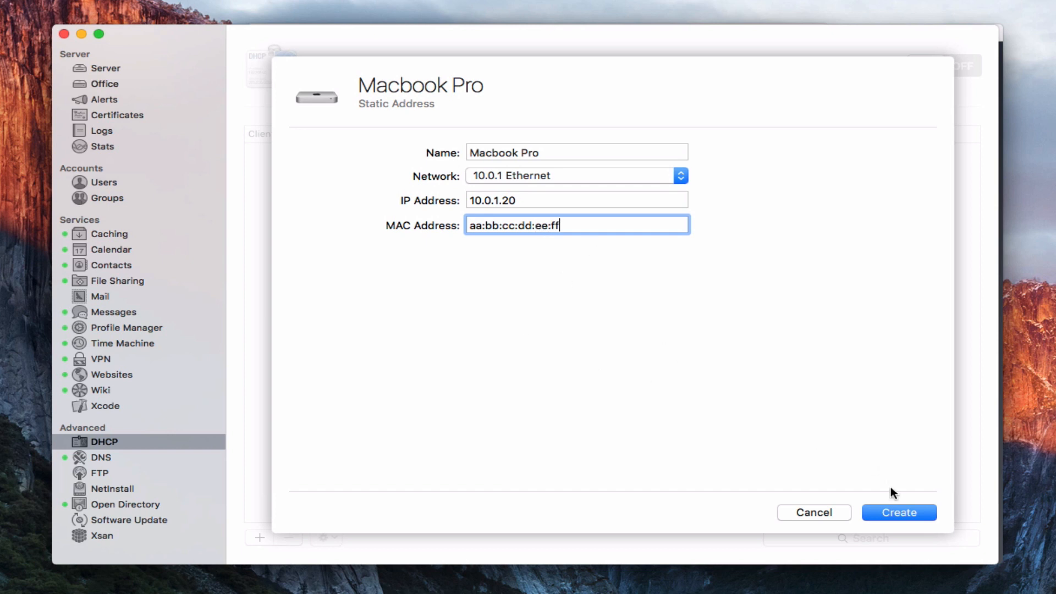
click(899, 512)
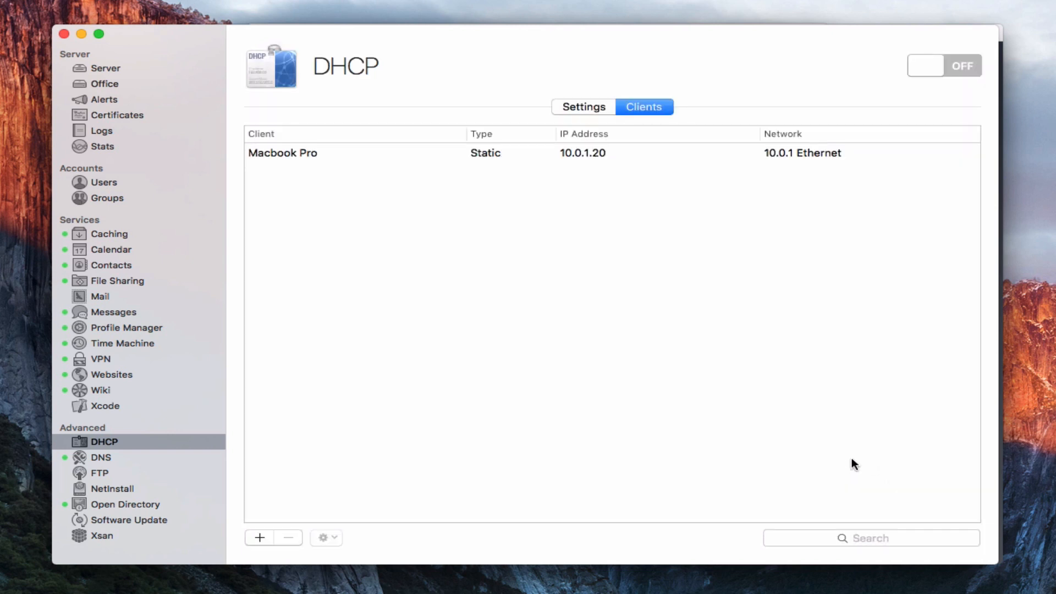
mouse_move(268, 167)
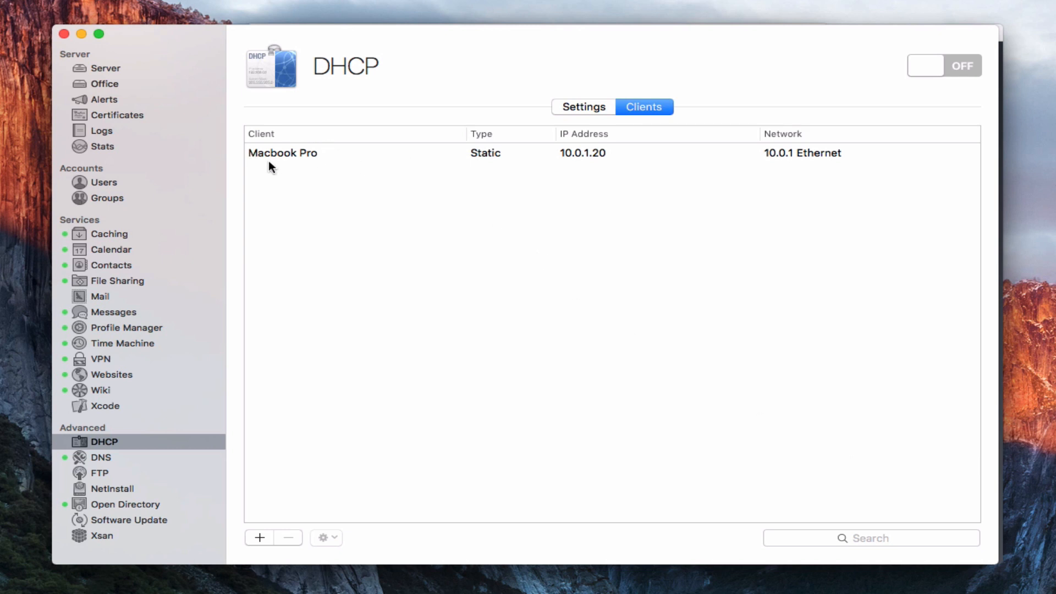
mouse_move(415, 181)
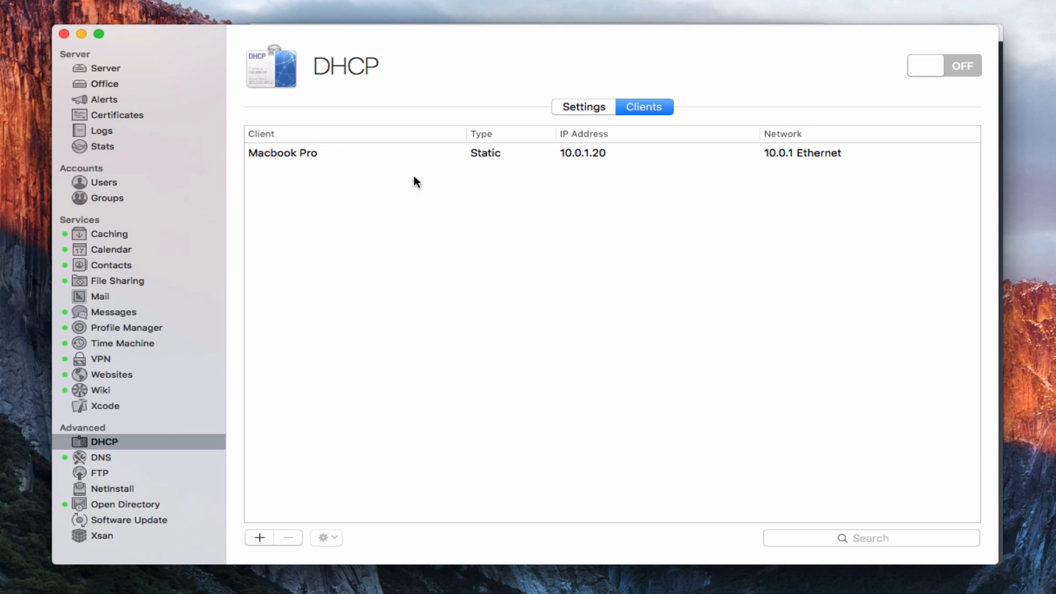
mouse_move(603, 166)
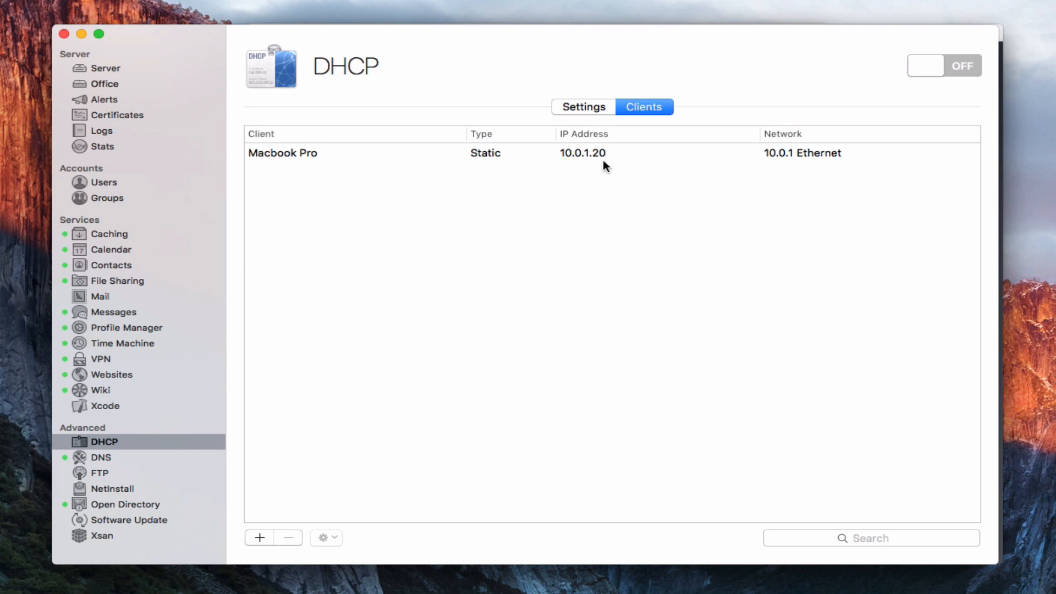
mouse_move(817, 171)
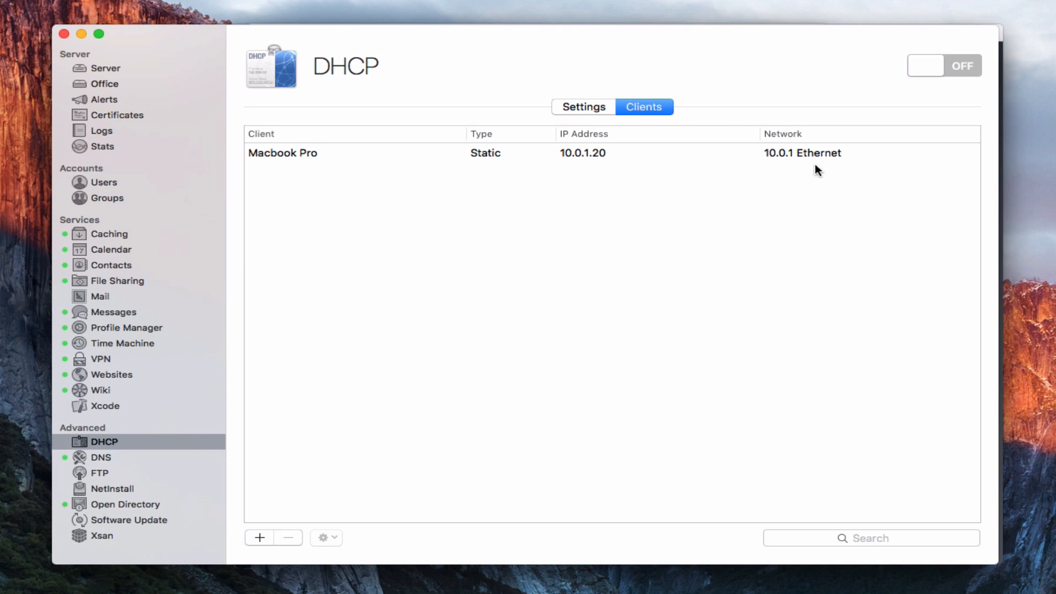
mouse_move(802, 156)
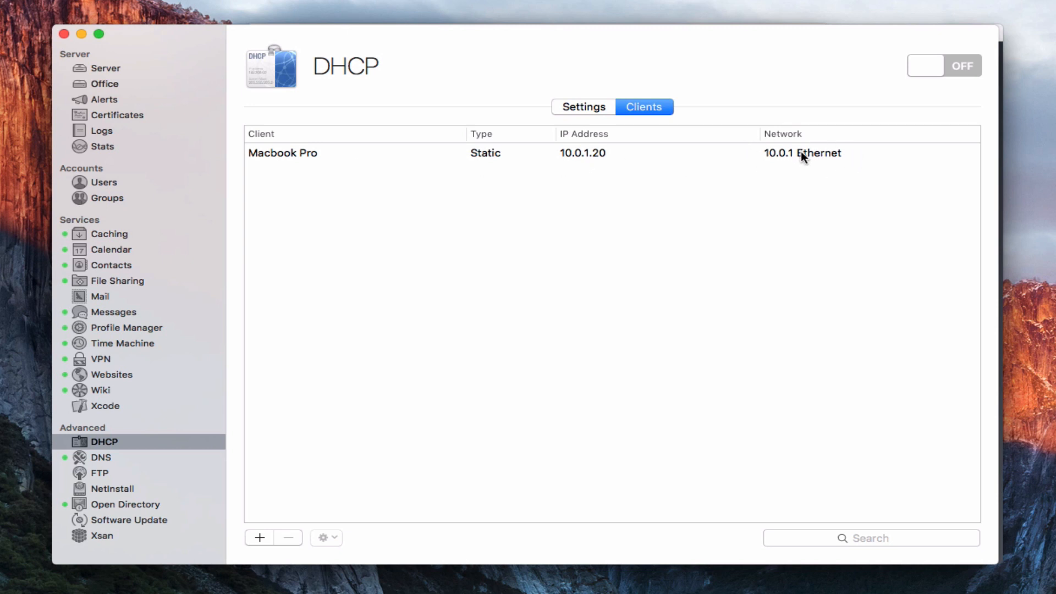
mouse_move(636, 176)
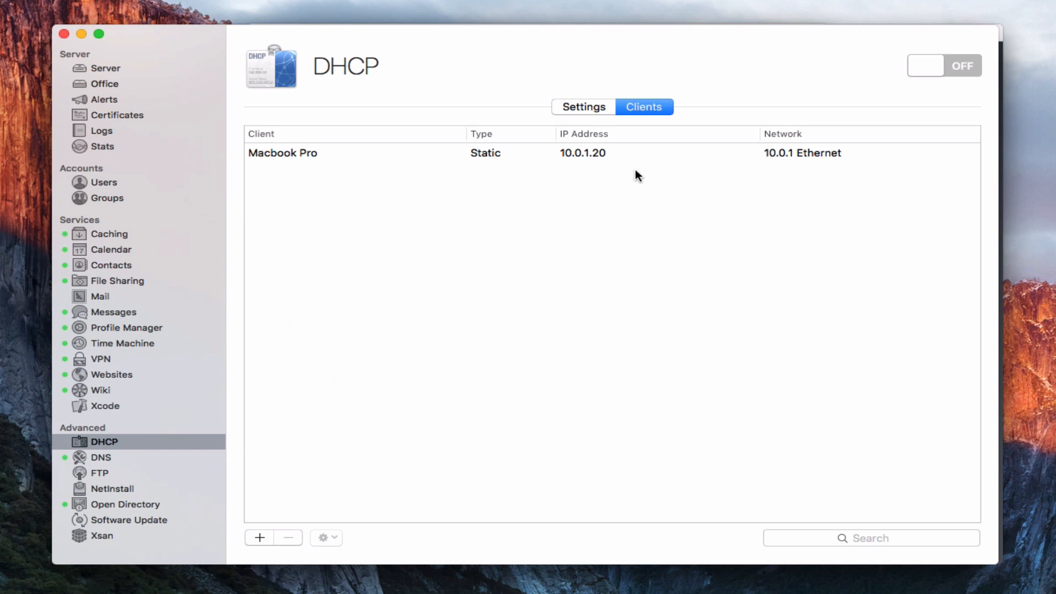
mouse_move(368, 149)
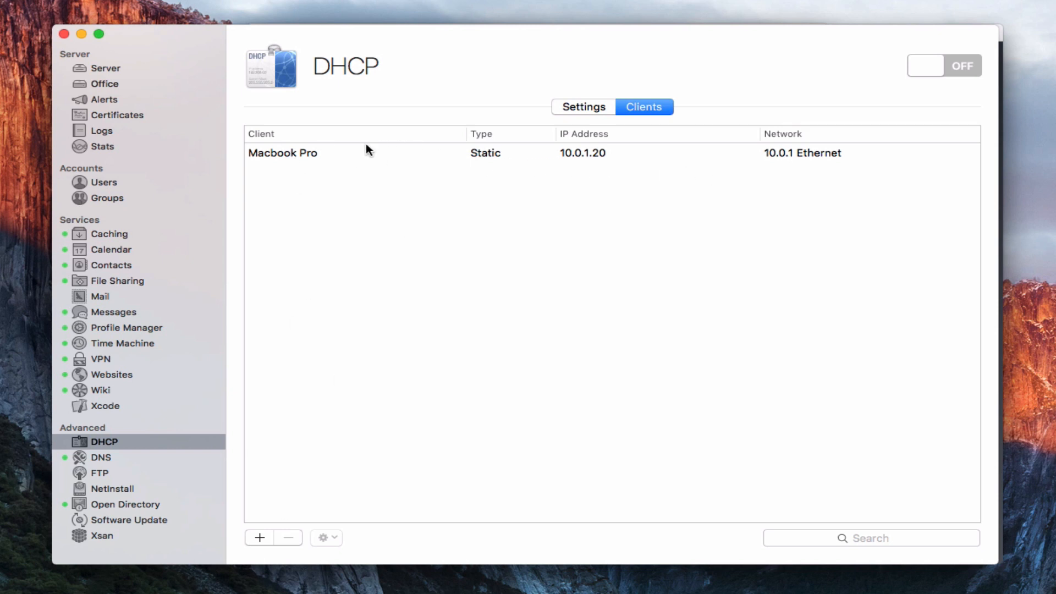
Step: Review the Macbook Pro client's details via Edit Client and close them unchanged
click(282, 153)
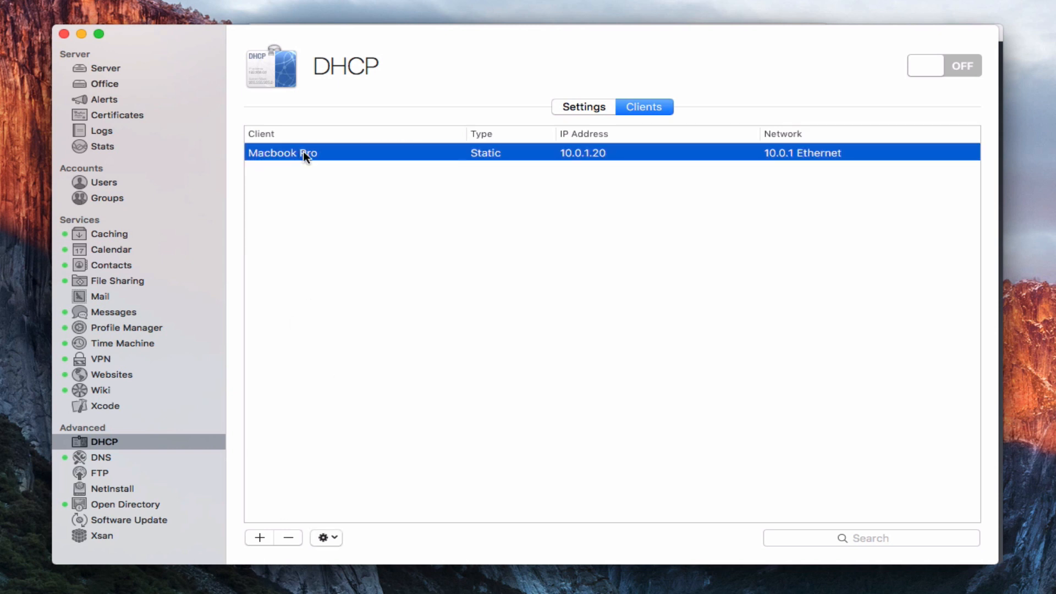
click(326, 538)
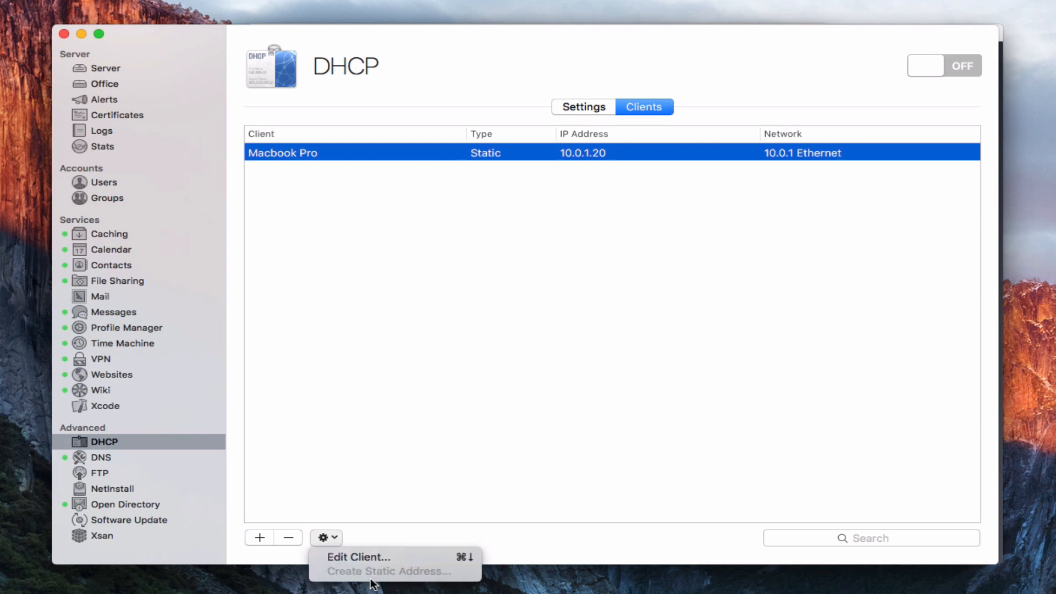
click(359, 556)
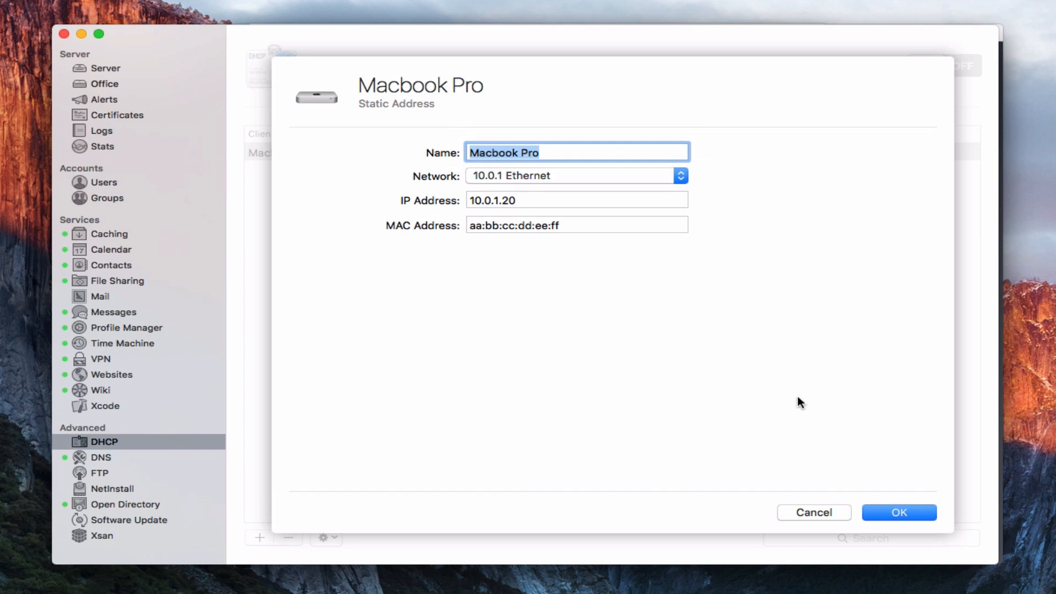
click(899, 513)
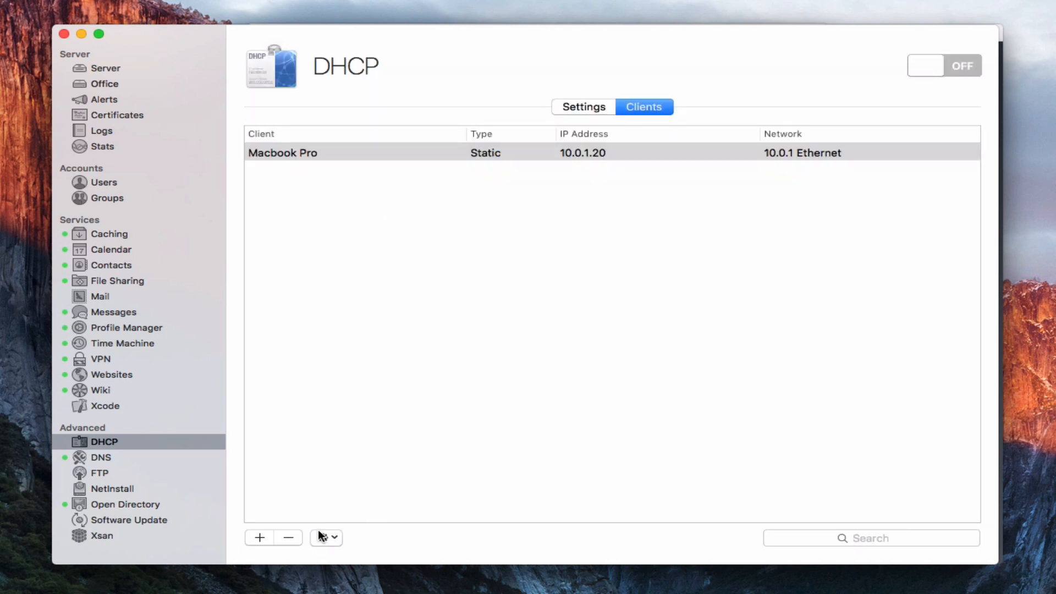
Step: Dismiss the client actions and return to the DHCP Settings view of the 10.0.1 network
click(326, 538)
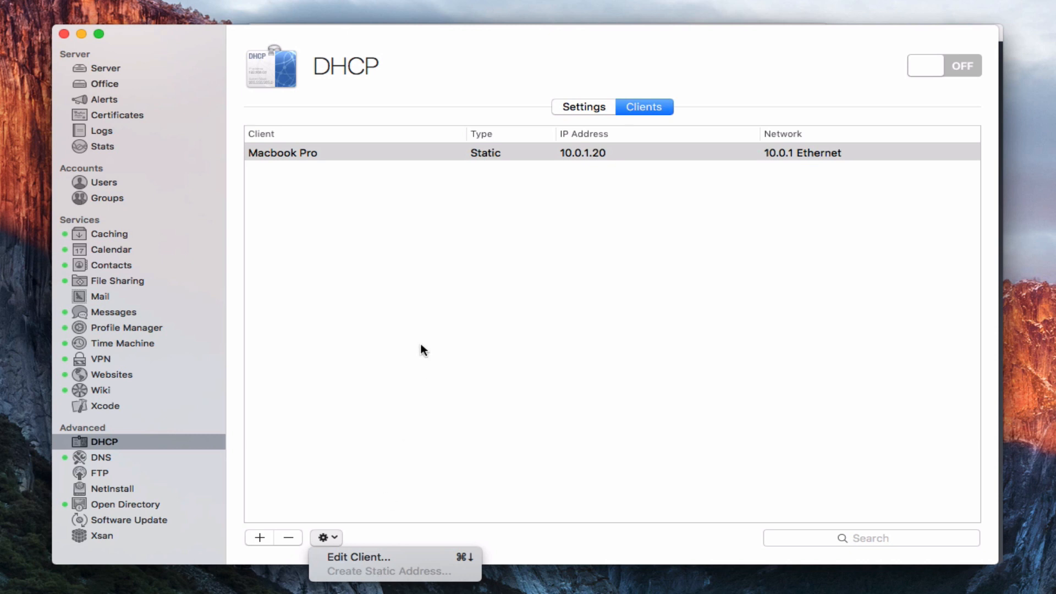
click(259, 538)
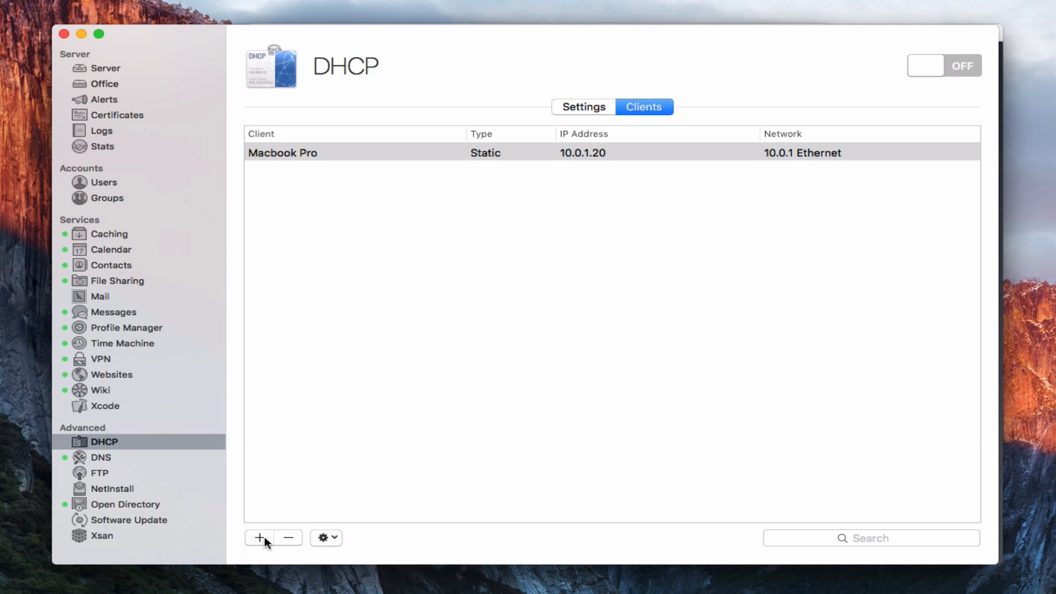
click(257, 538)
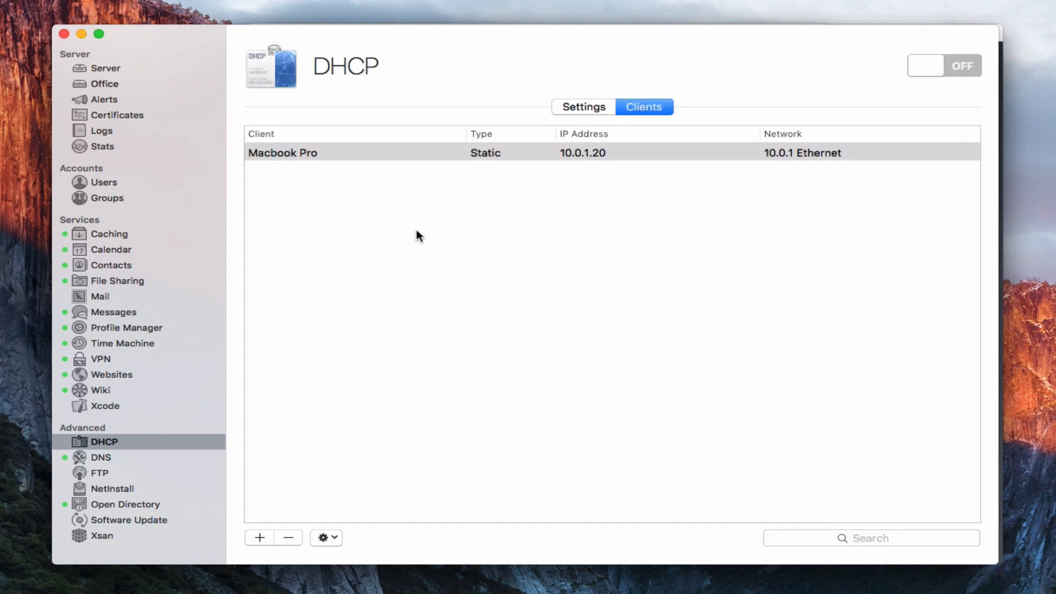
mouse_move(327, 263)
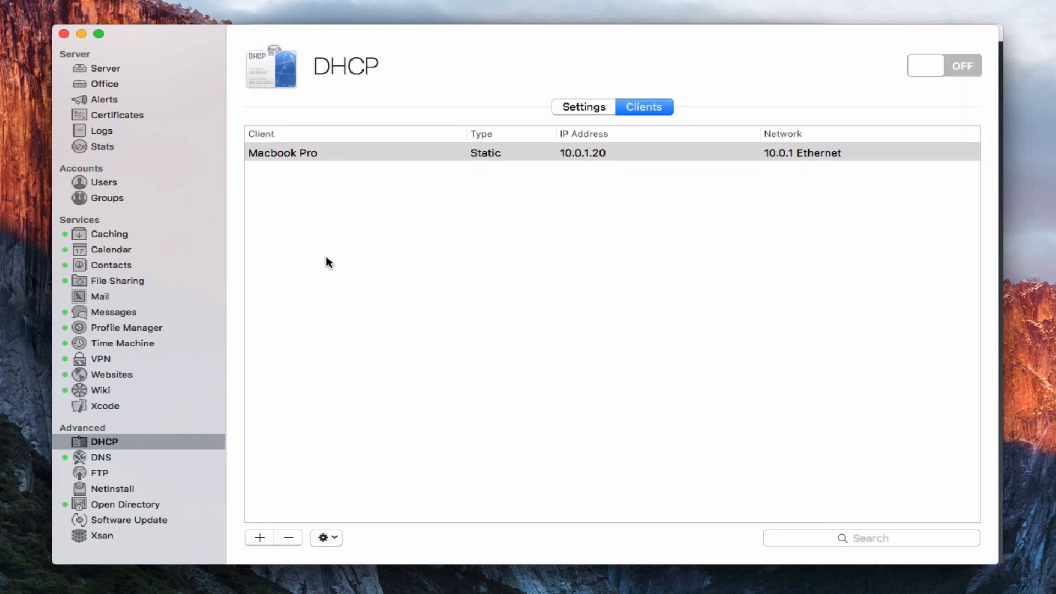
click(583, 106)
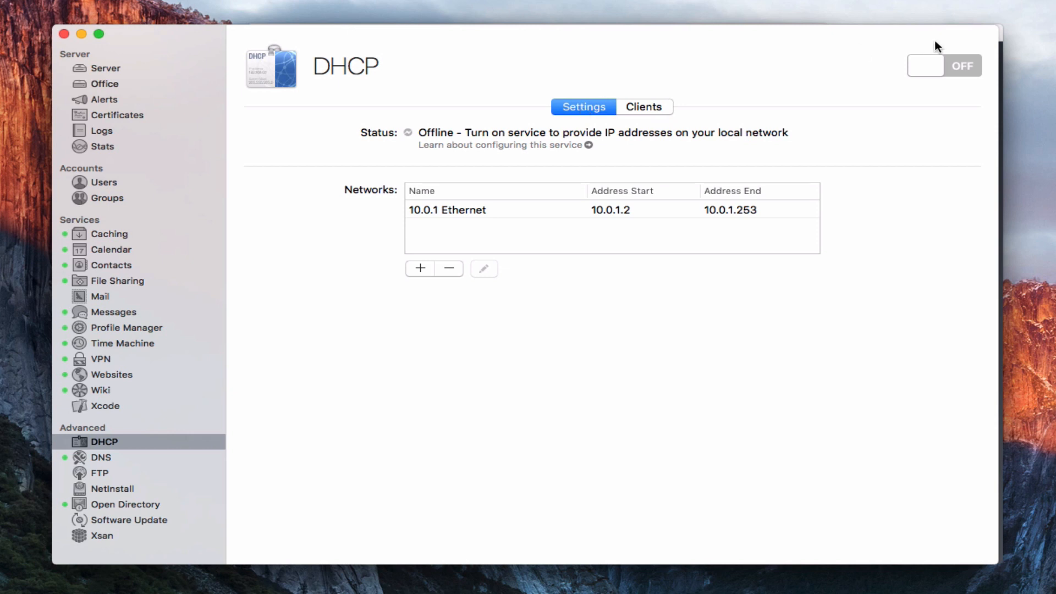